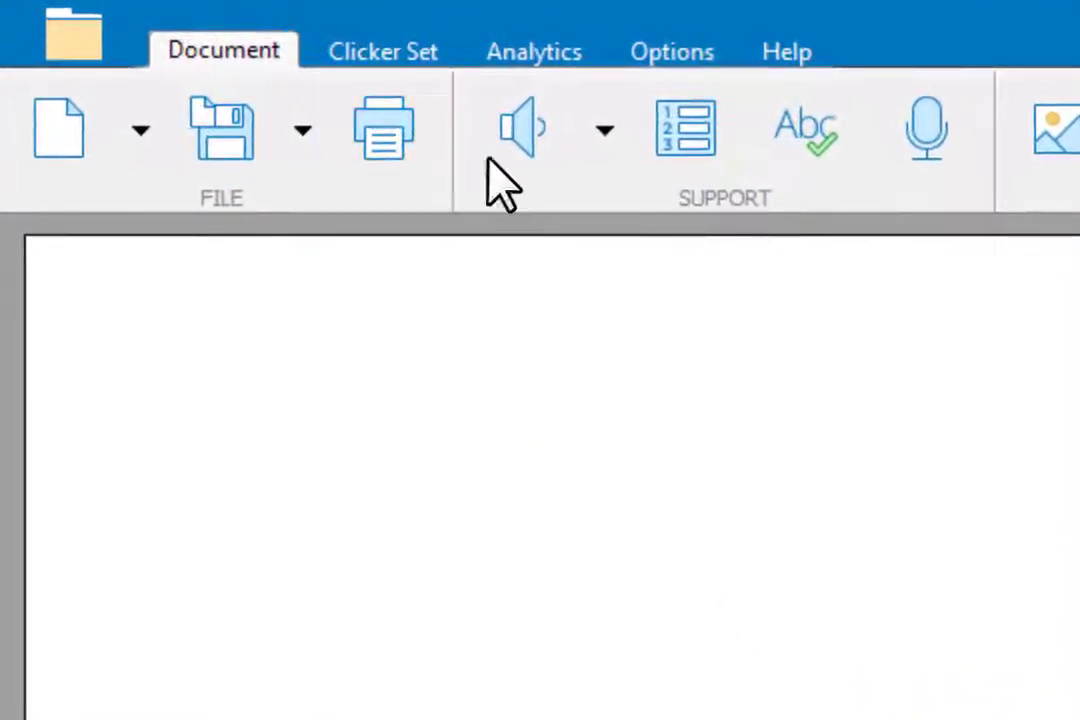
Start a new Clicker Set using the Clicker Board planning template
click(382, 51)
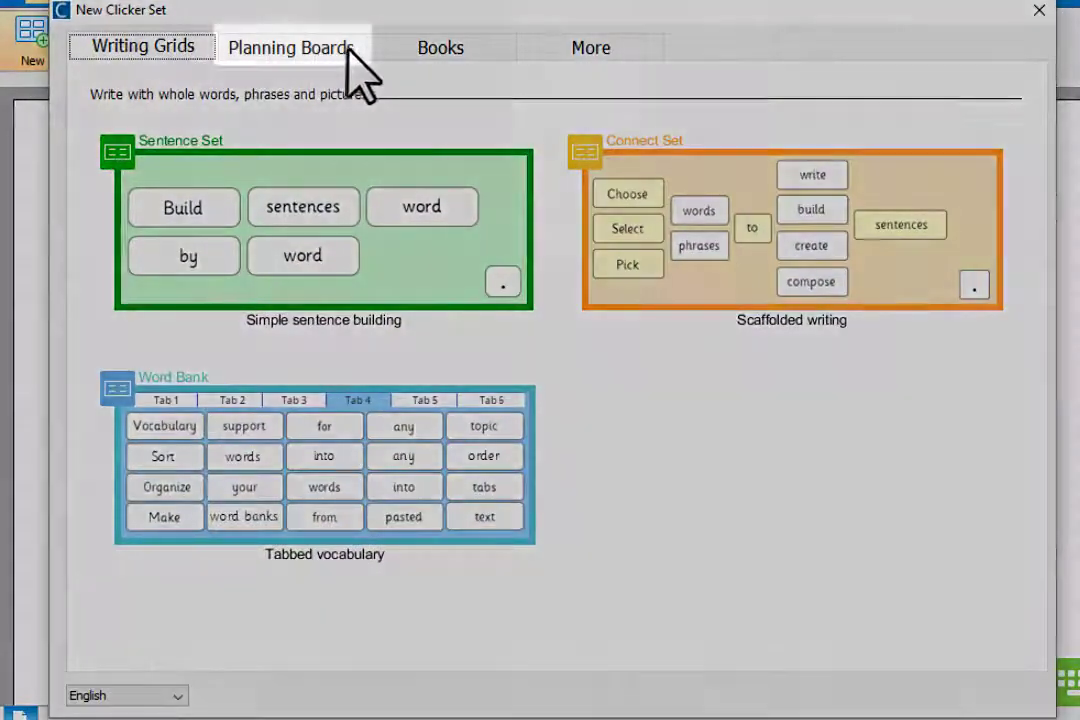
click(291, 47)
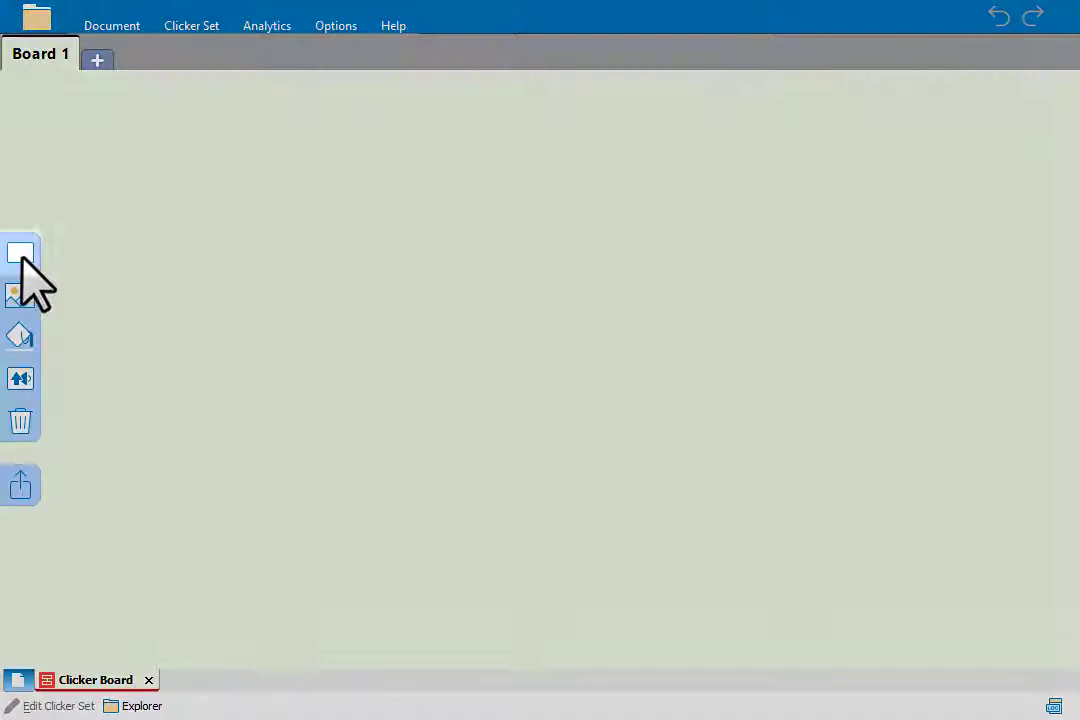
Add a central 'Desert' cell, a linked 'dry' cell and another linked empty cell
click(21, 254)
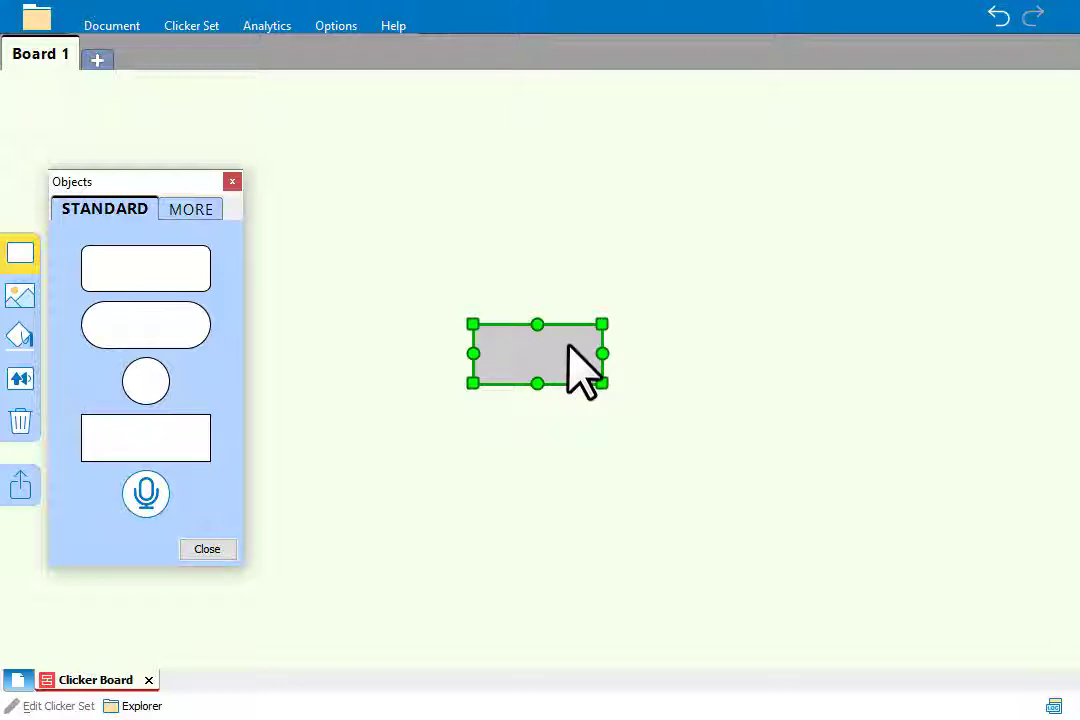
text(Dese)
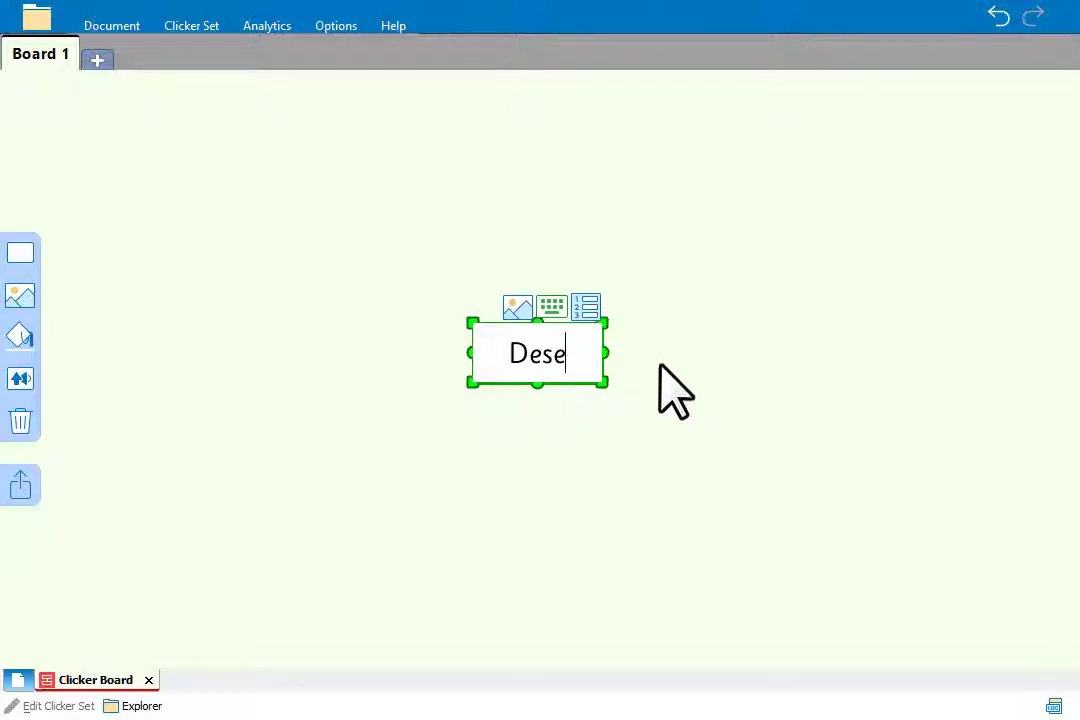
text(rt)
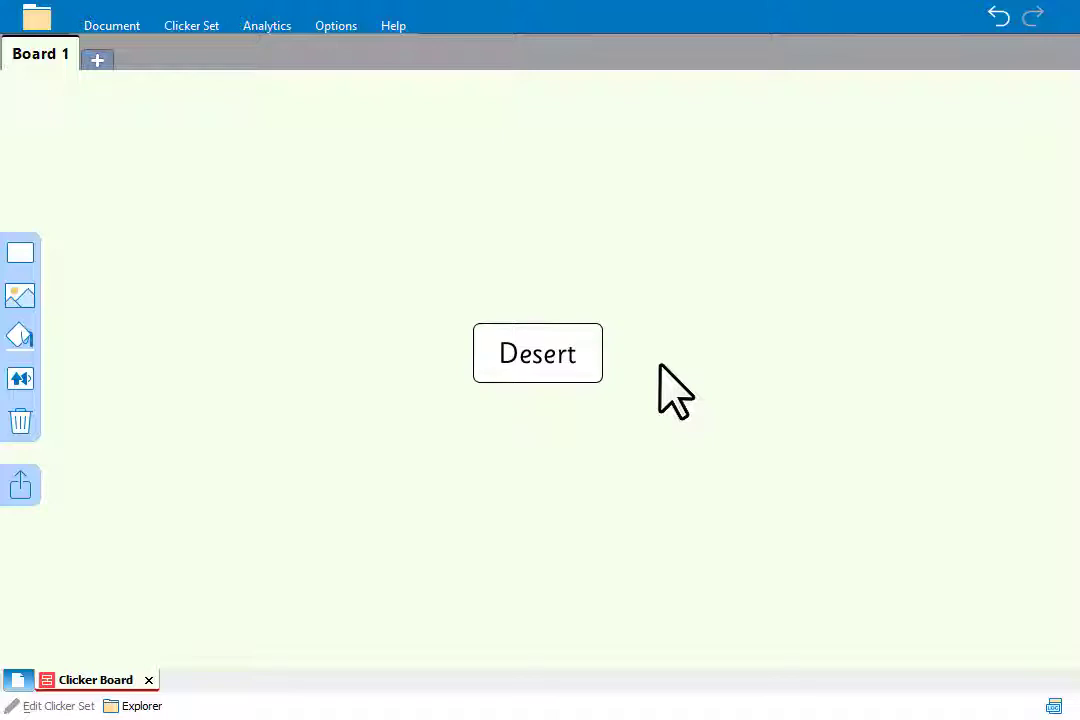
mouse_move(445, 318)
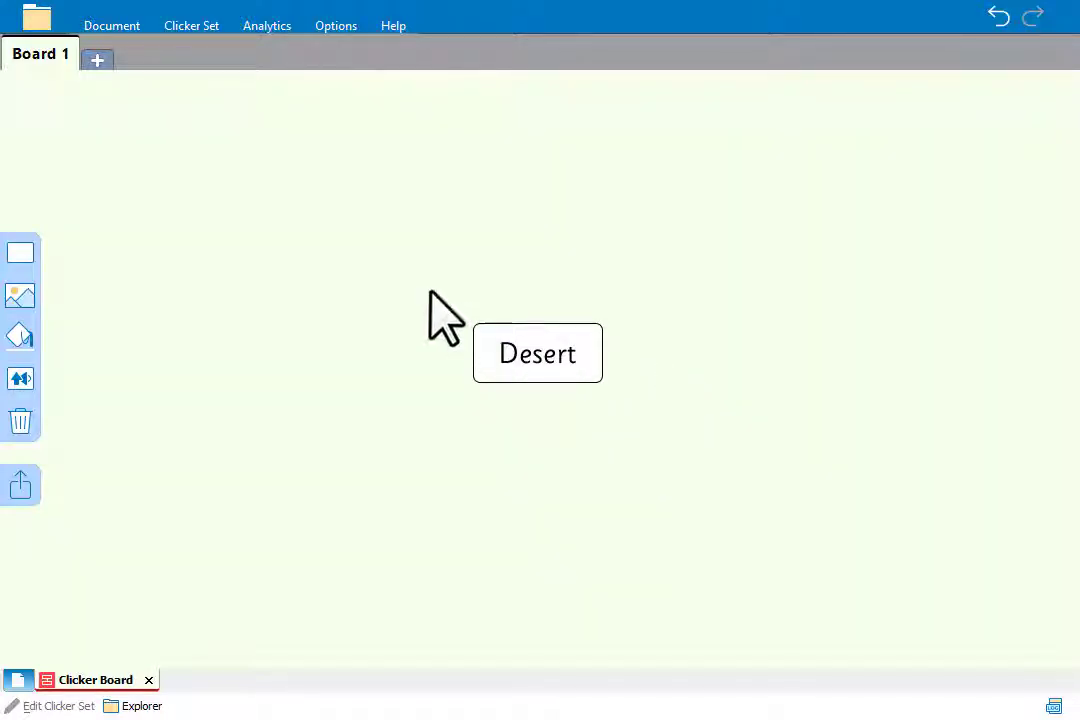
mouse_move(278, 220)
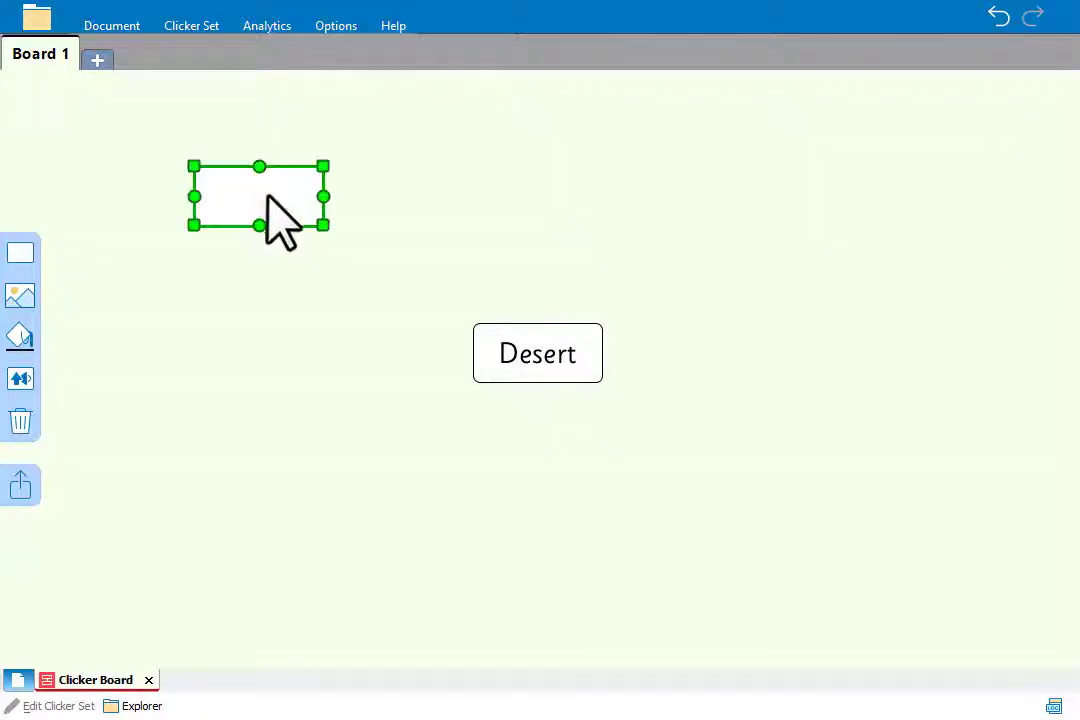
text(dry)
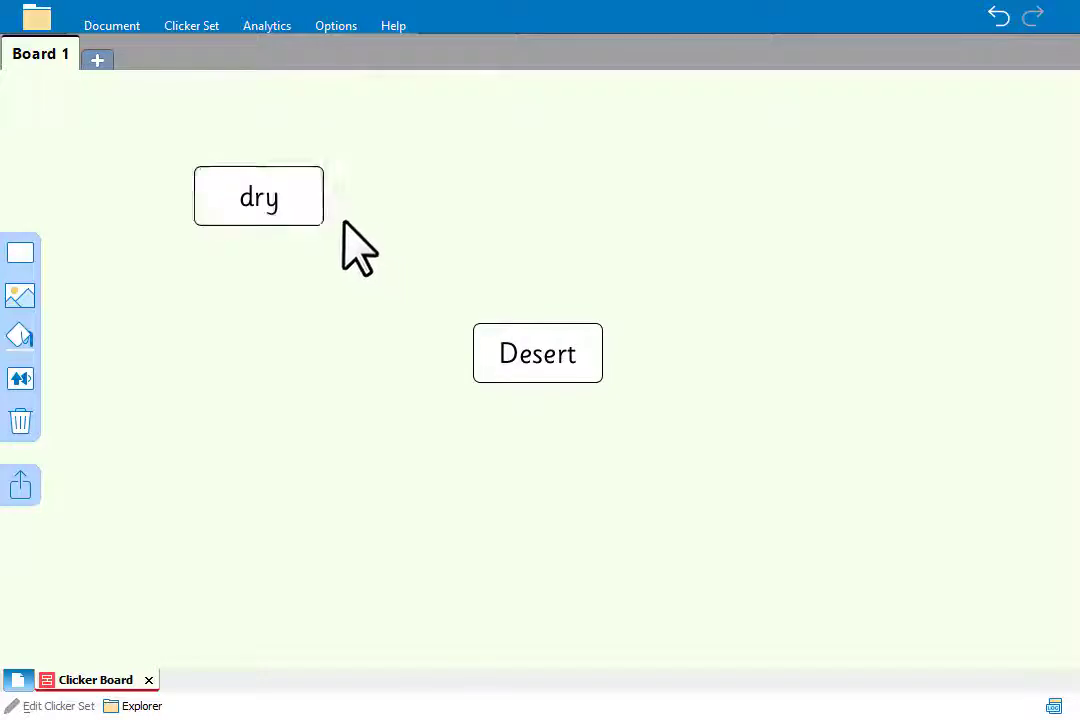
click(258, 196)
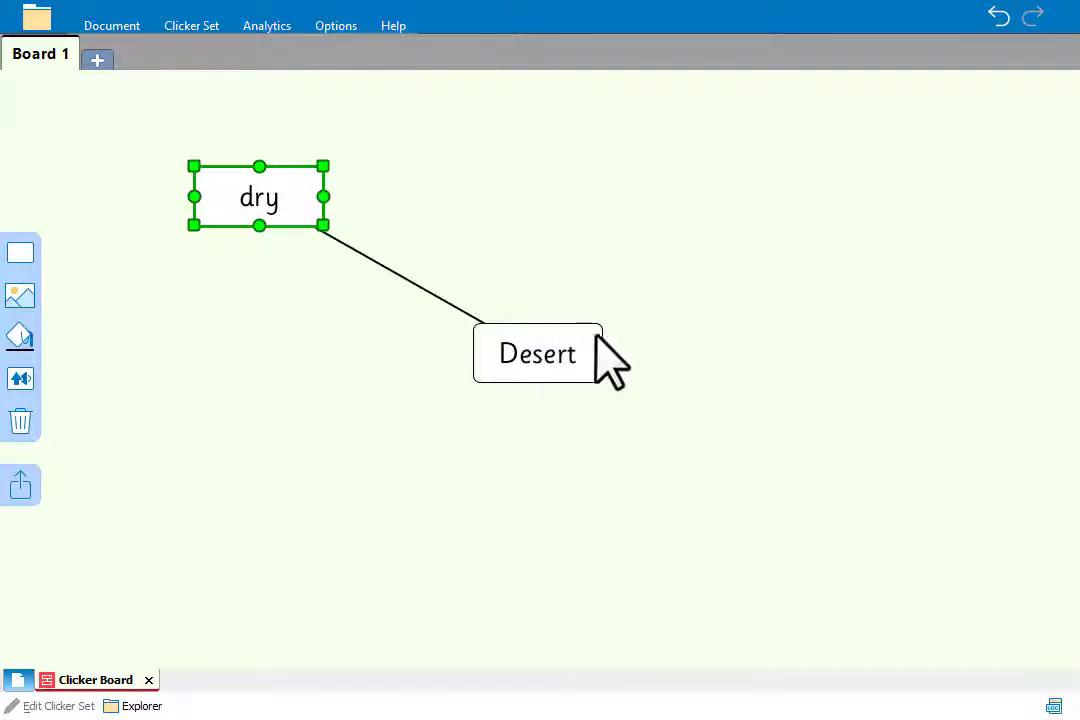
click(538, 353)
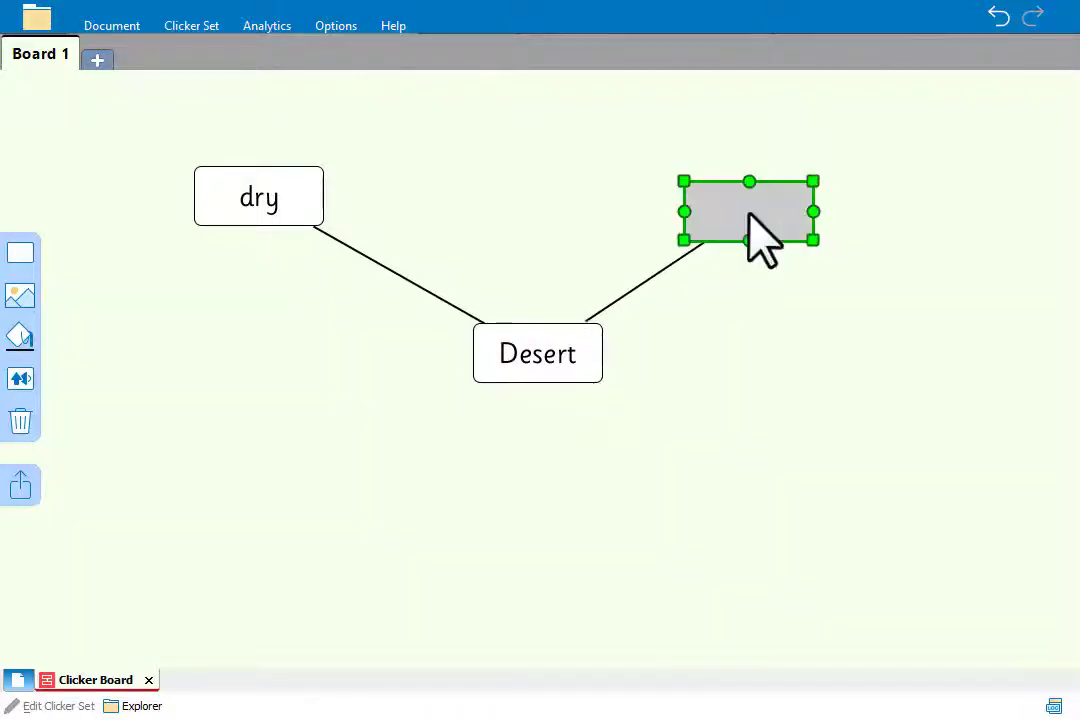
Add 'hot' and 'sunny' cells around Desert and branch 'little rainfall' from dry
text(ho)
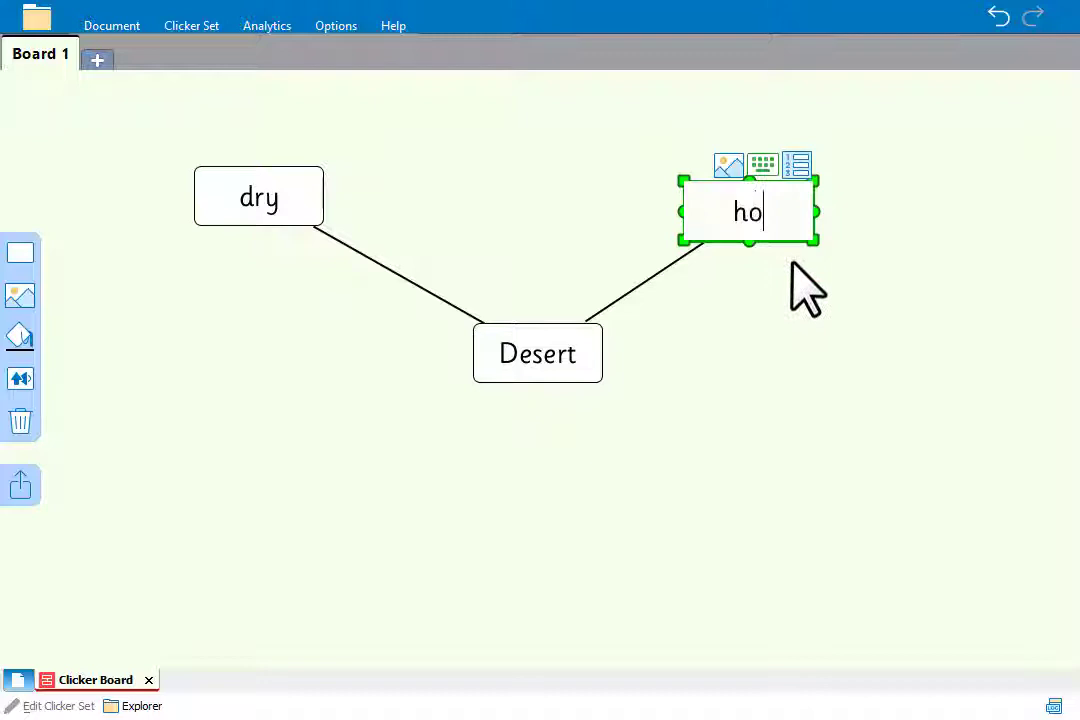
click(537, 353)
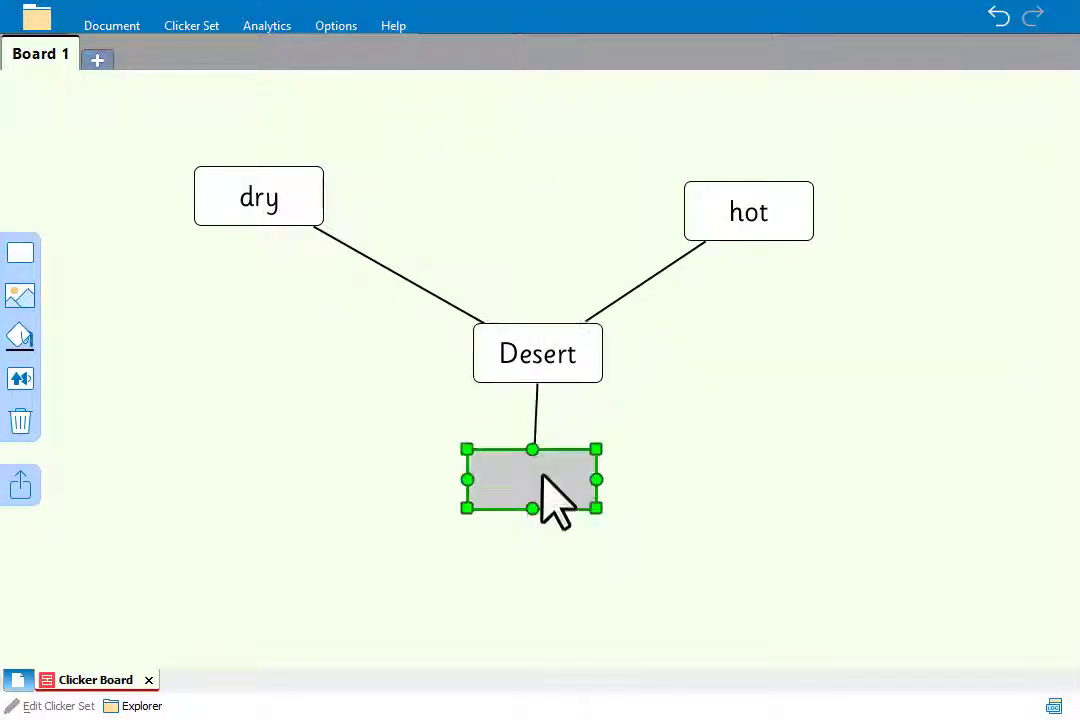
text(sunn)
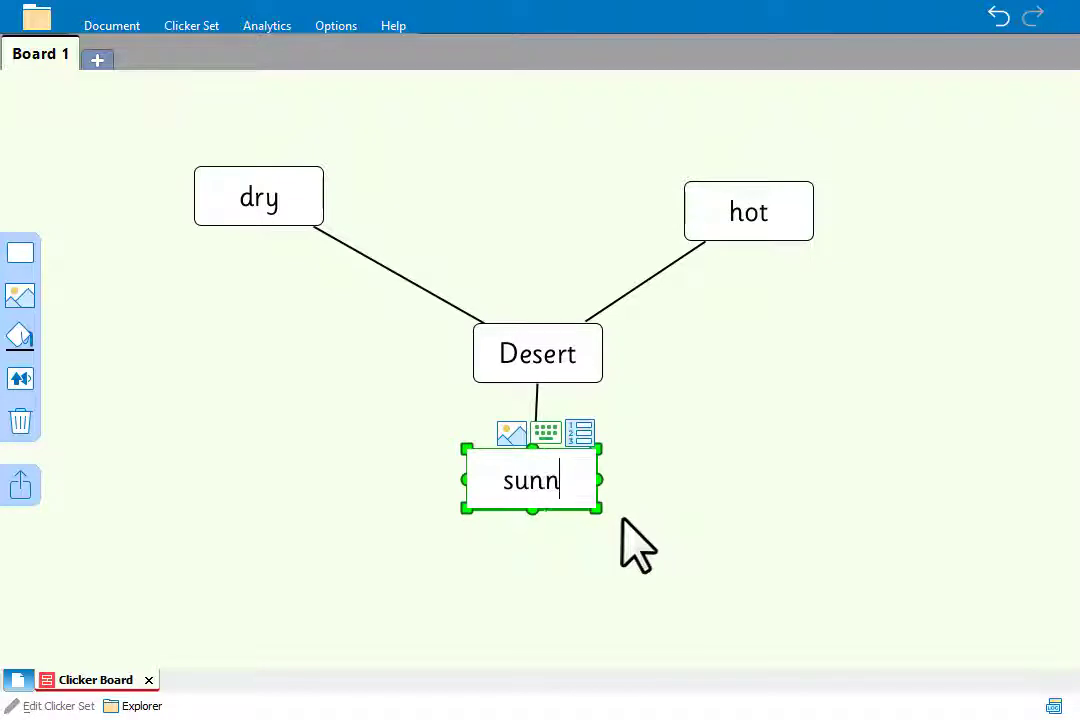
text(y)
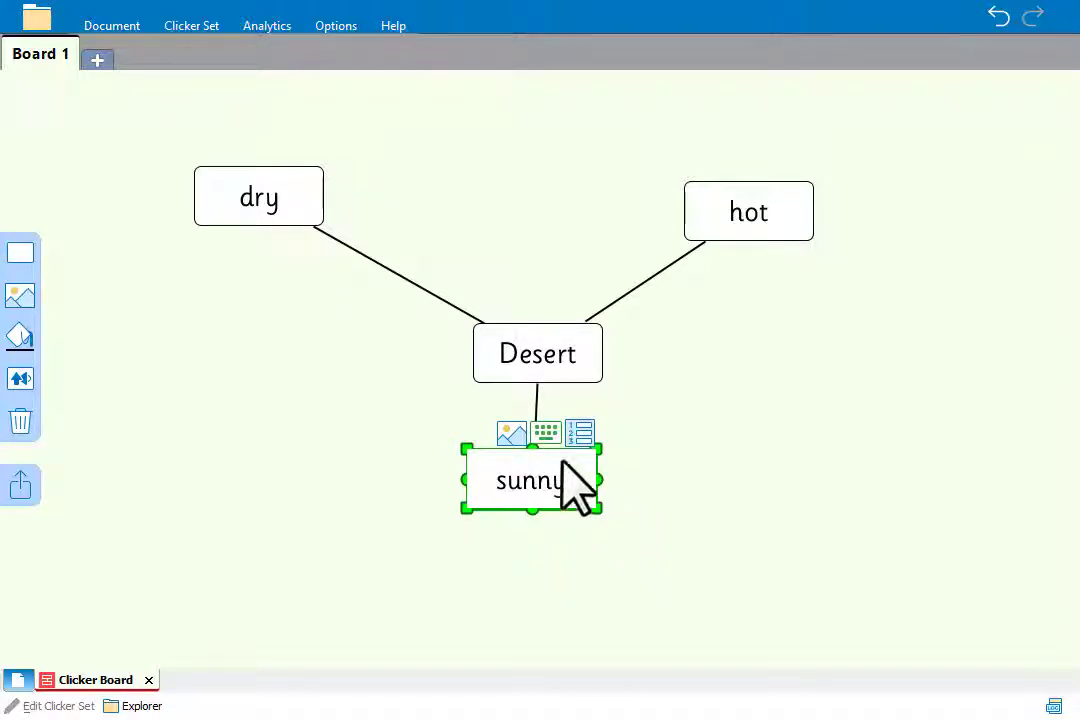
click(258, 196)
text(arid)
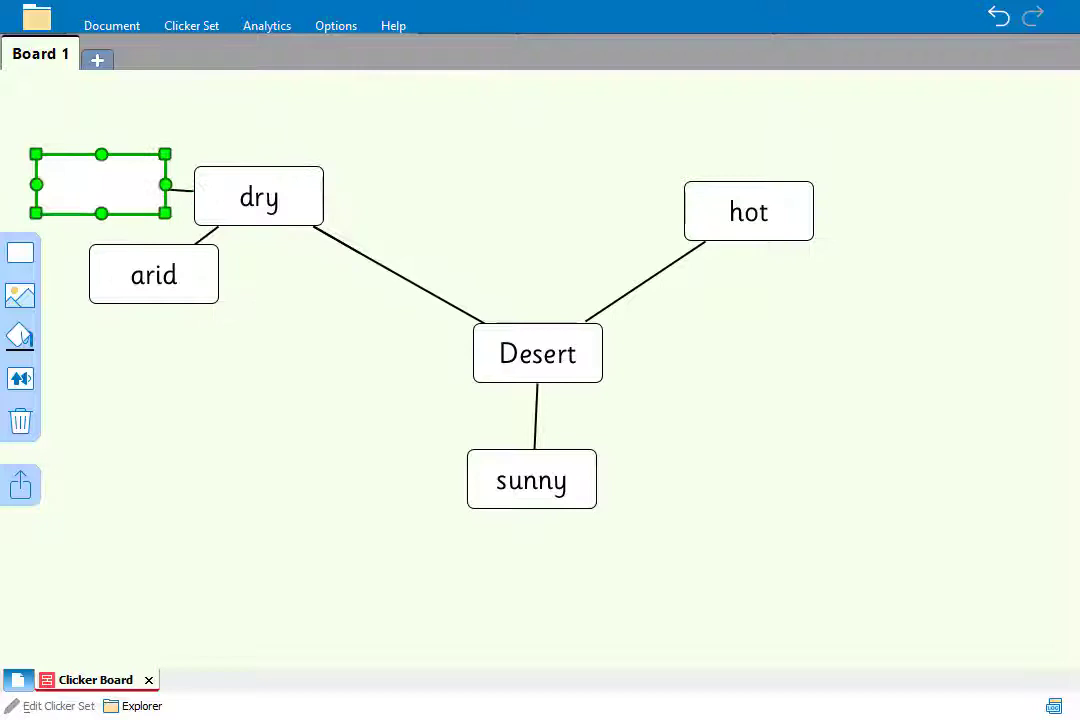
text(little rainfall)
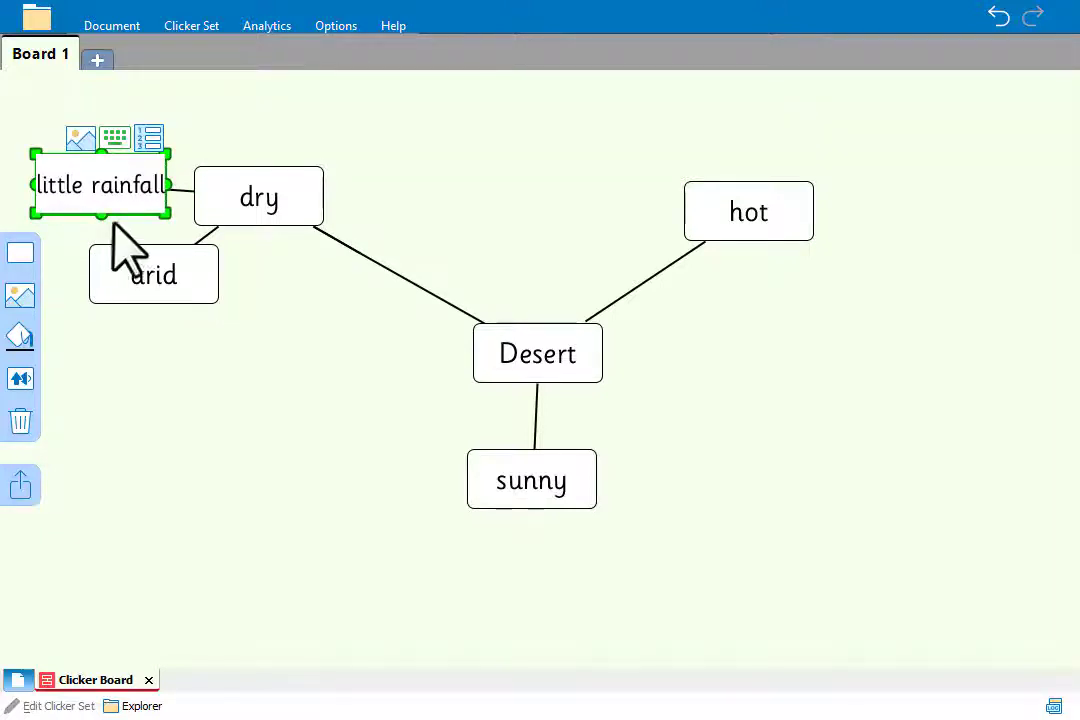
Branch 'high temperatures' and 'cooler nights' cells from the hot cell
click(748, 211)
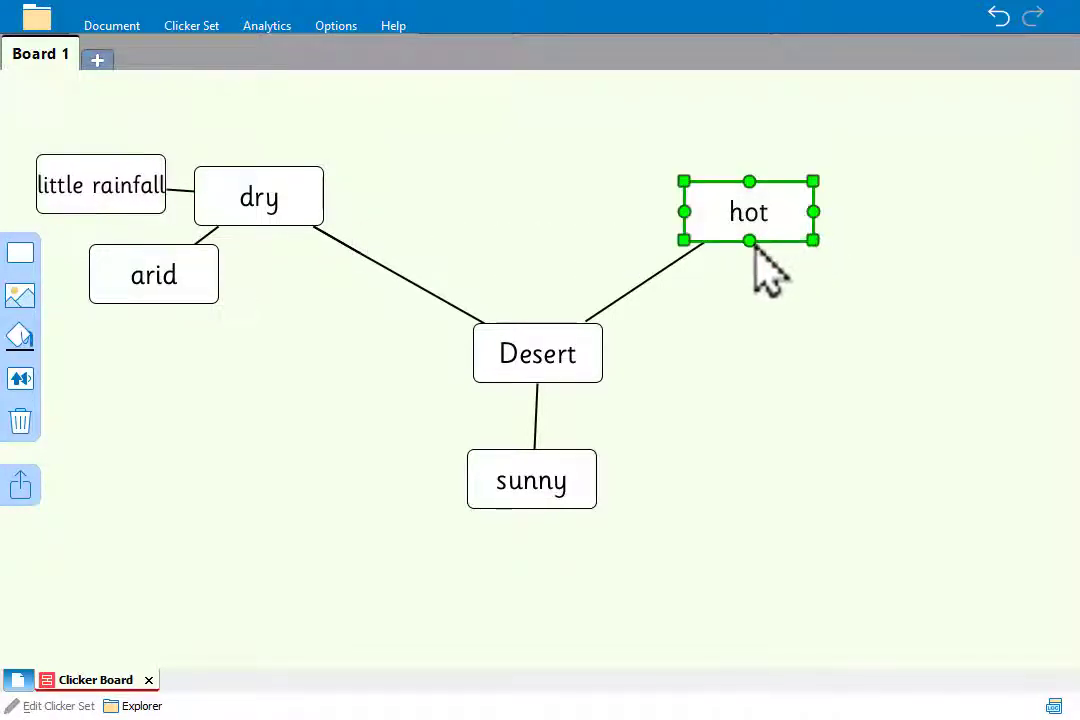
drag(749, 211, 855, 285)
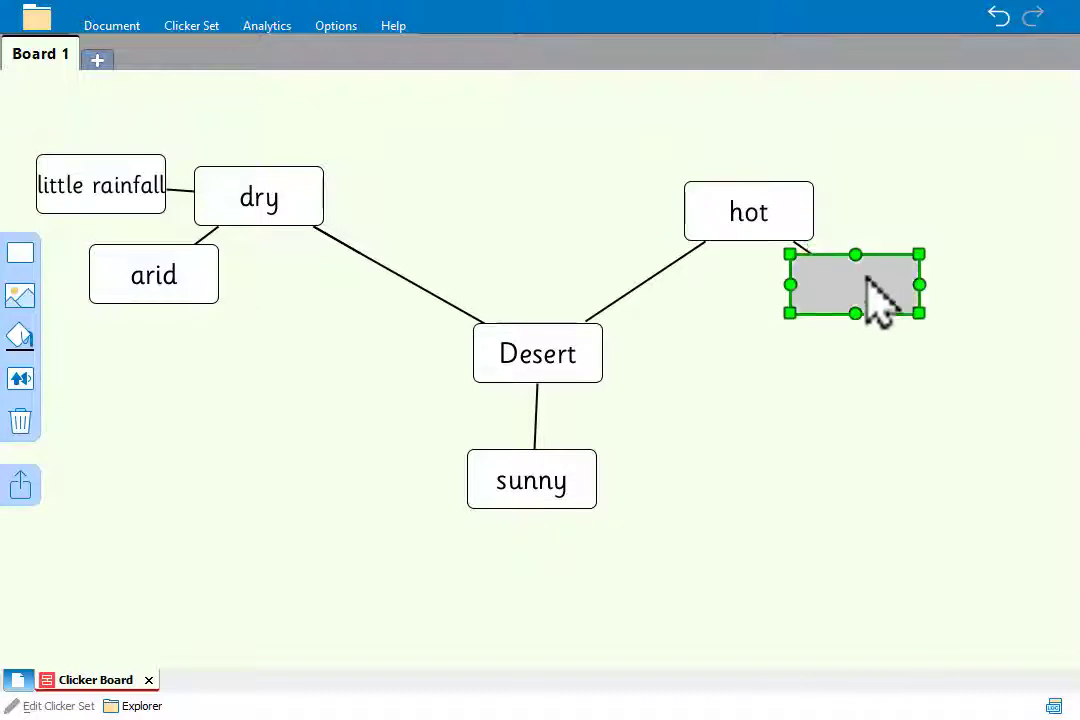
text(high temperature)
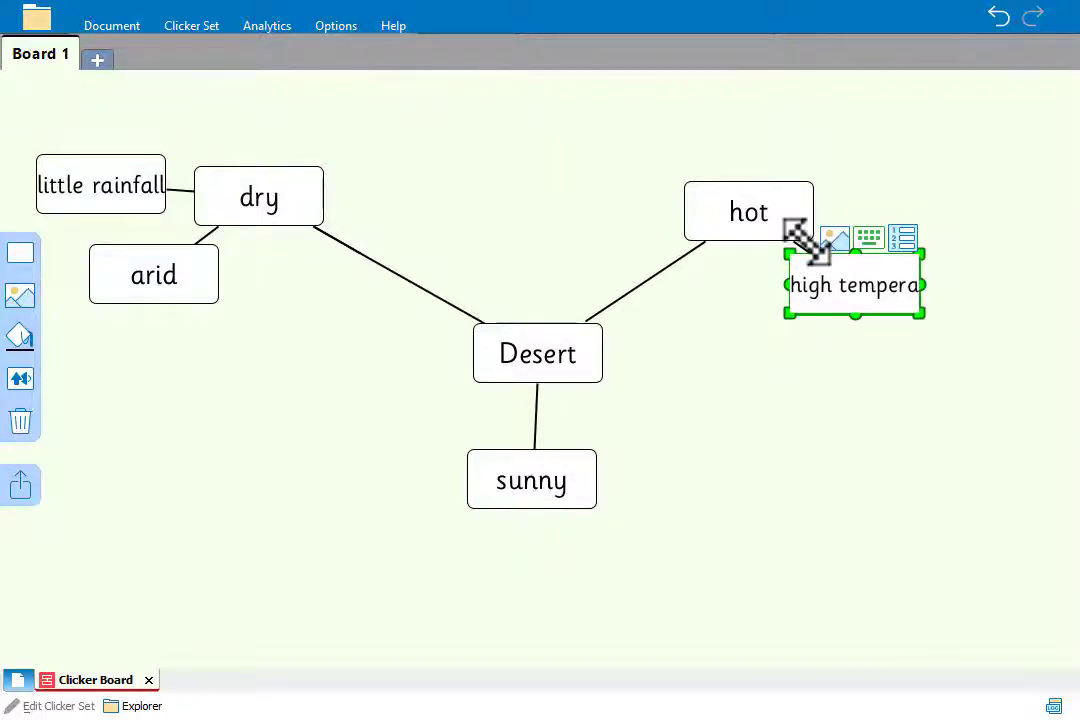
text(temperatures)
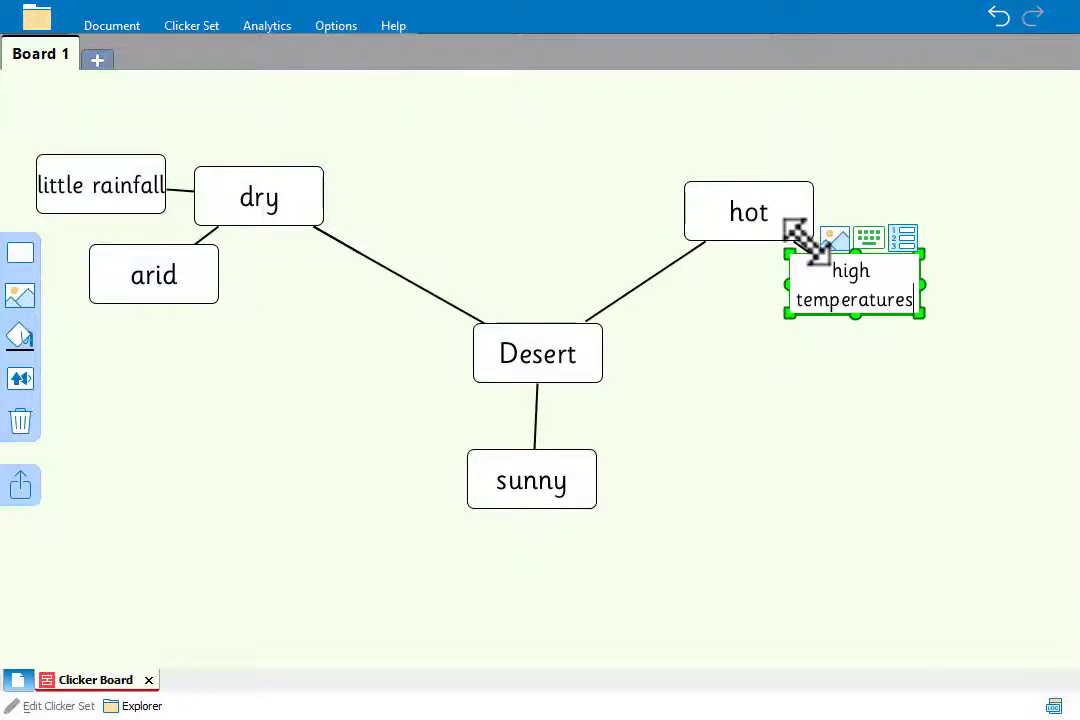
click(748, 211)
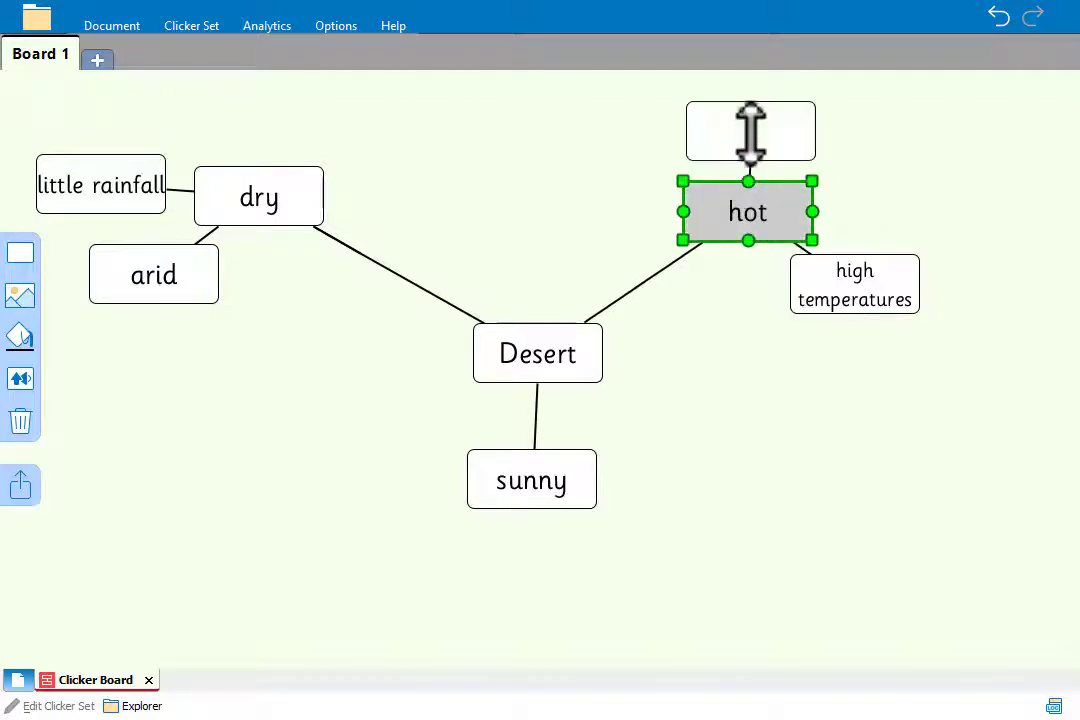
text(cooler nights)
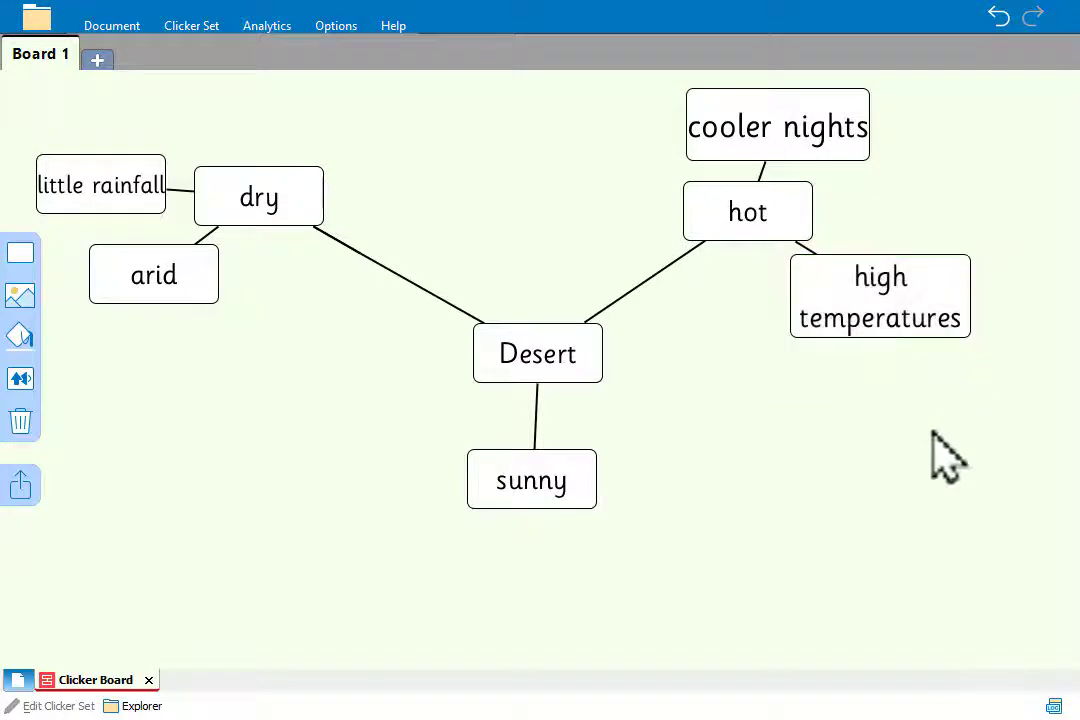
Reshape the Desert cell into a cloud
click(537, 352)
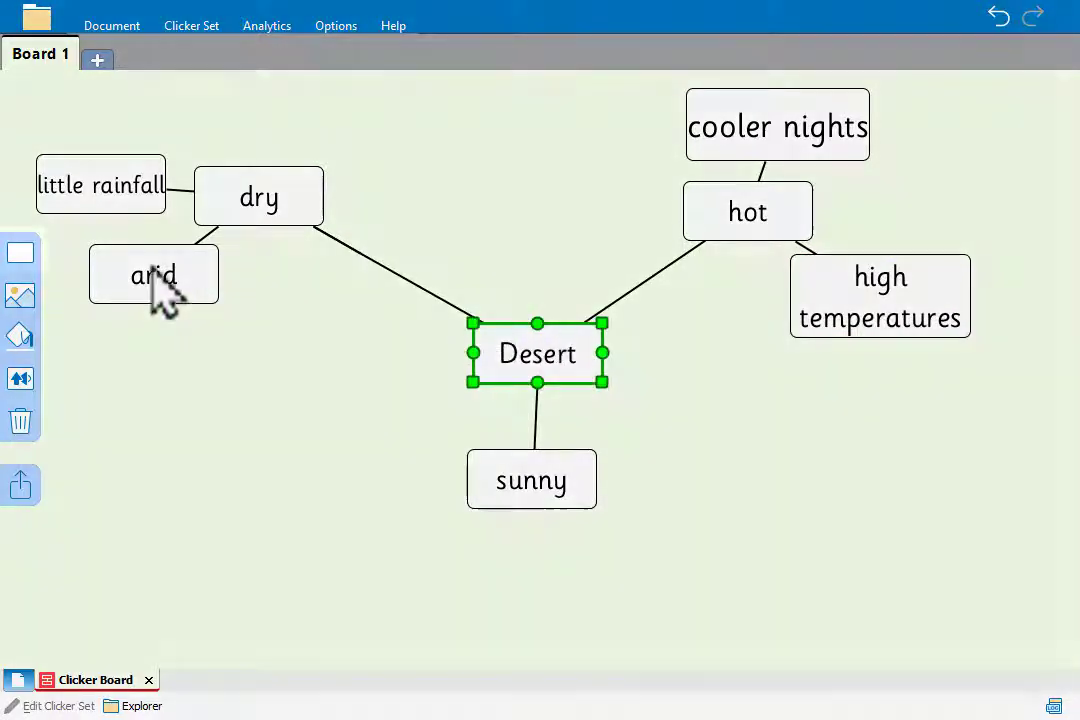
click(20, 252)
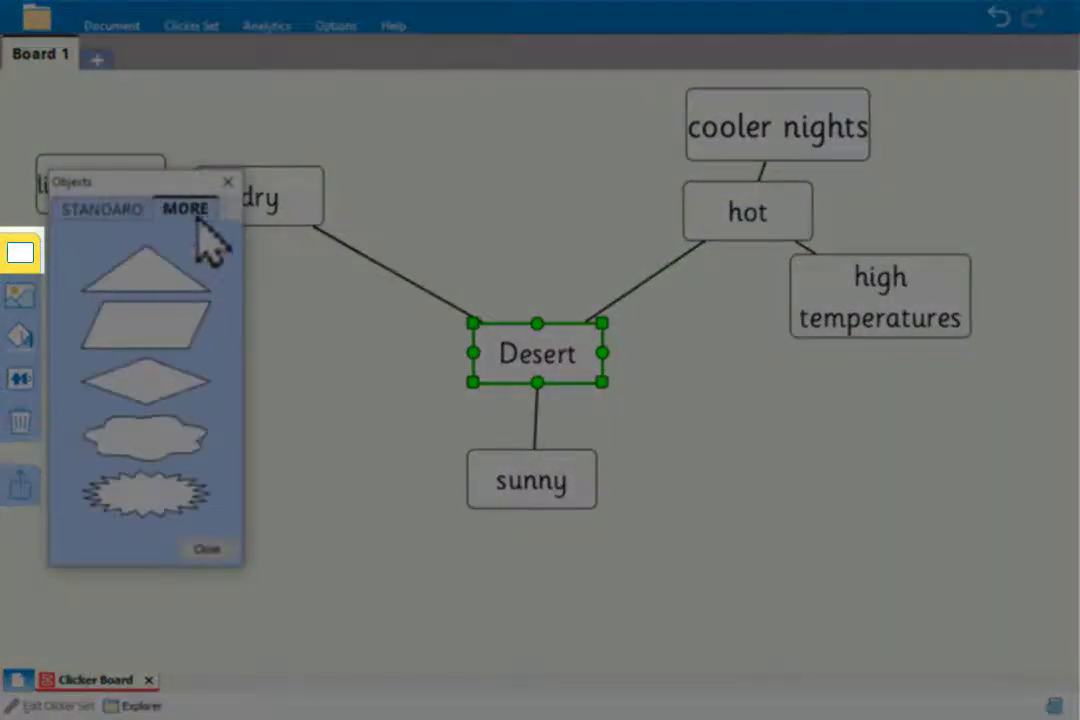
click(145, 437)
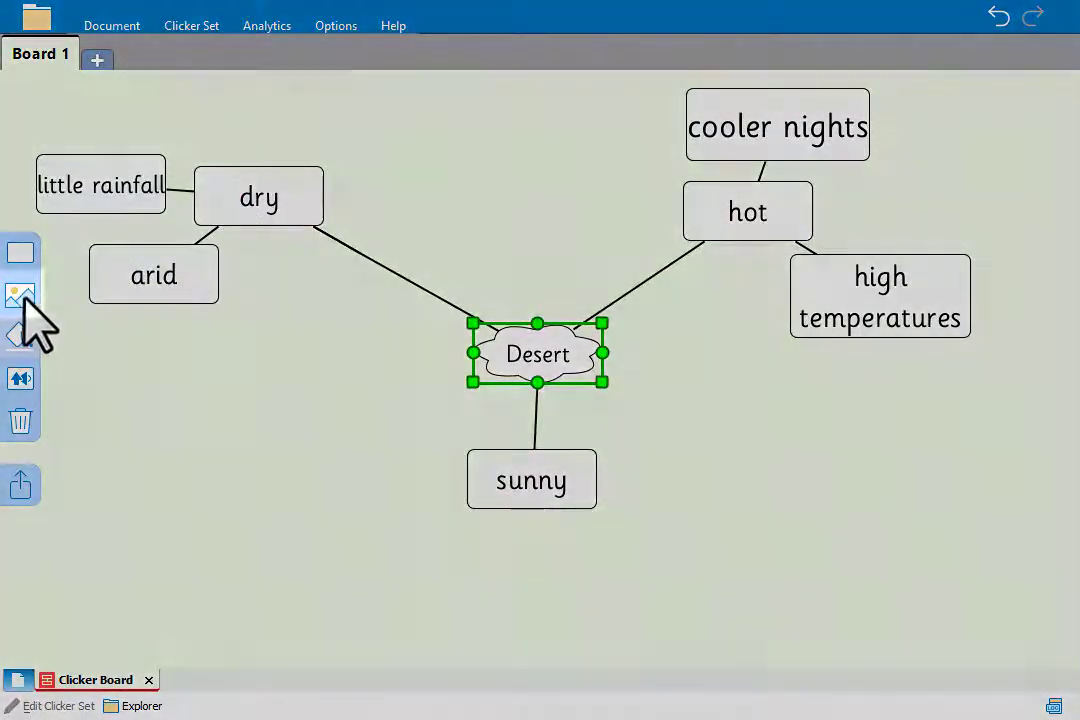
Insert the Australian Desert picture into the cloud and fill it yellow
click(20, 295)
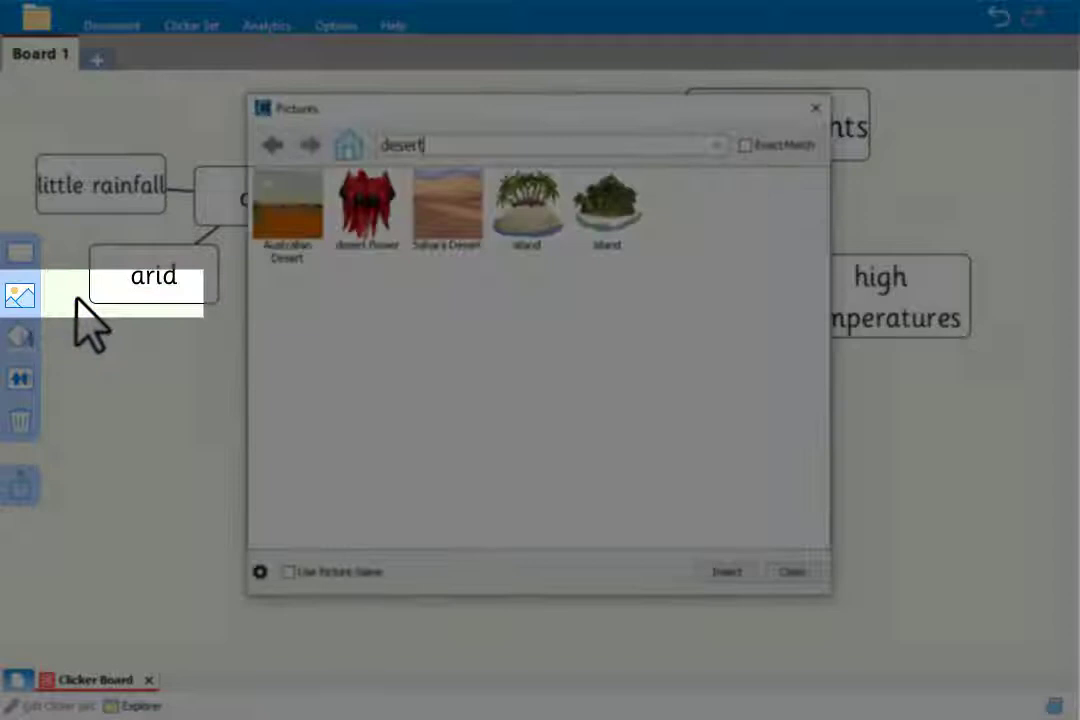
click(287, 207)
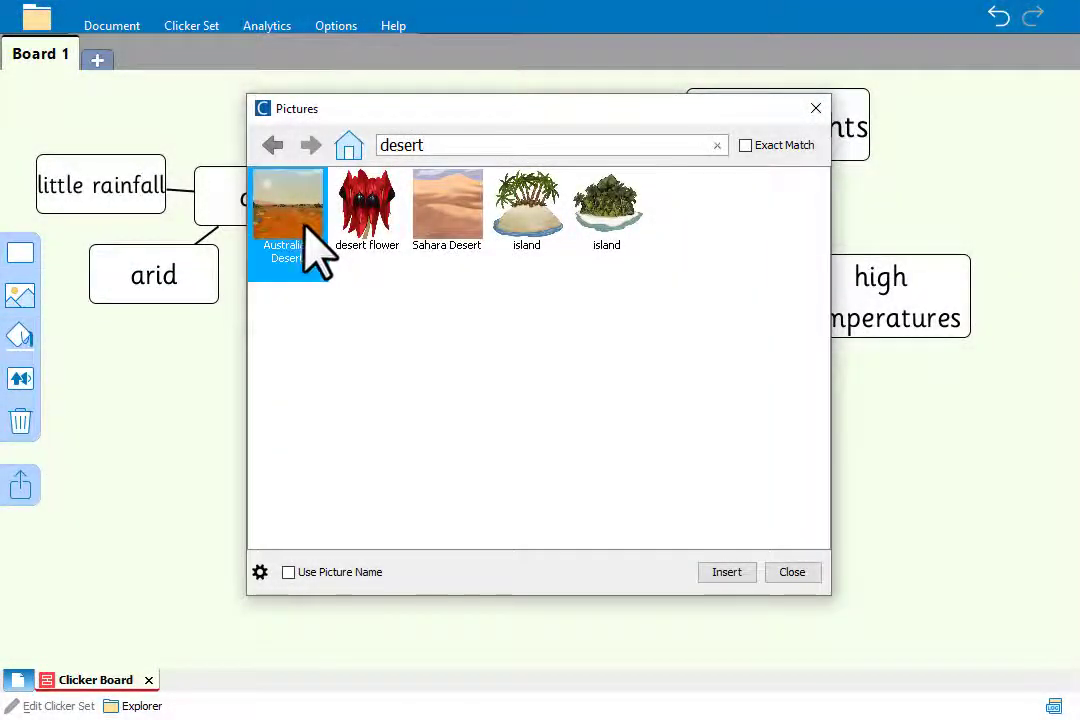
click(726, 572)
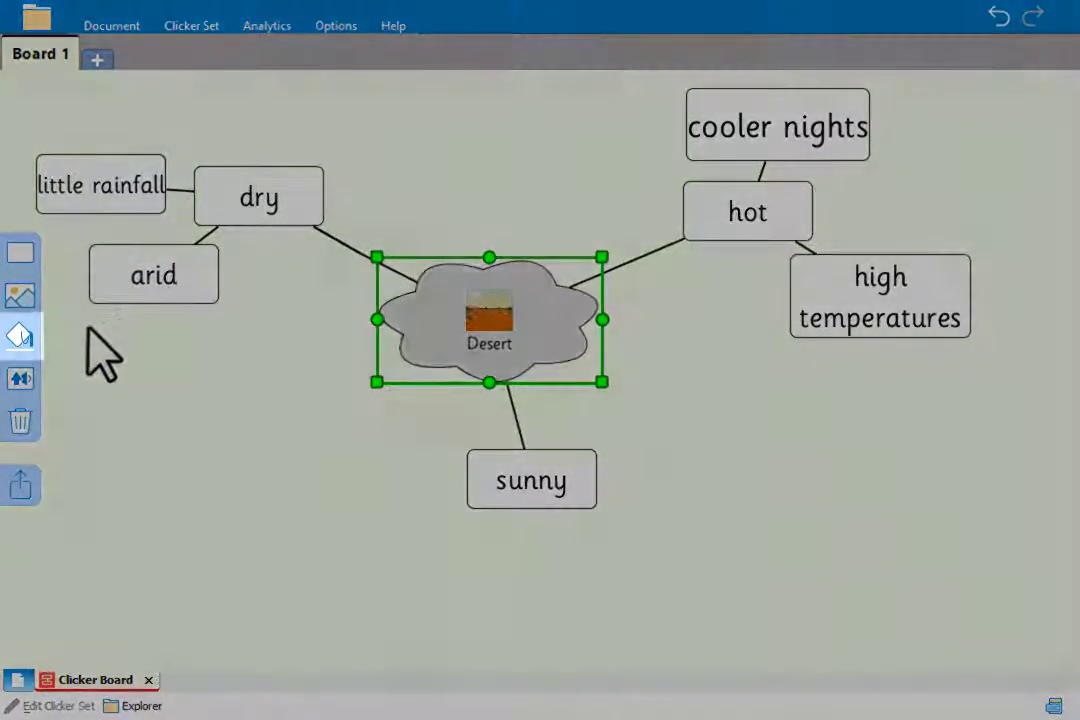
click(20, 336)
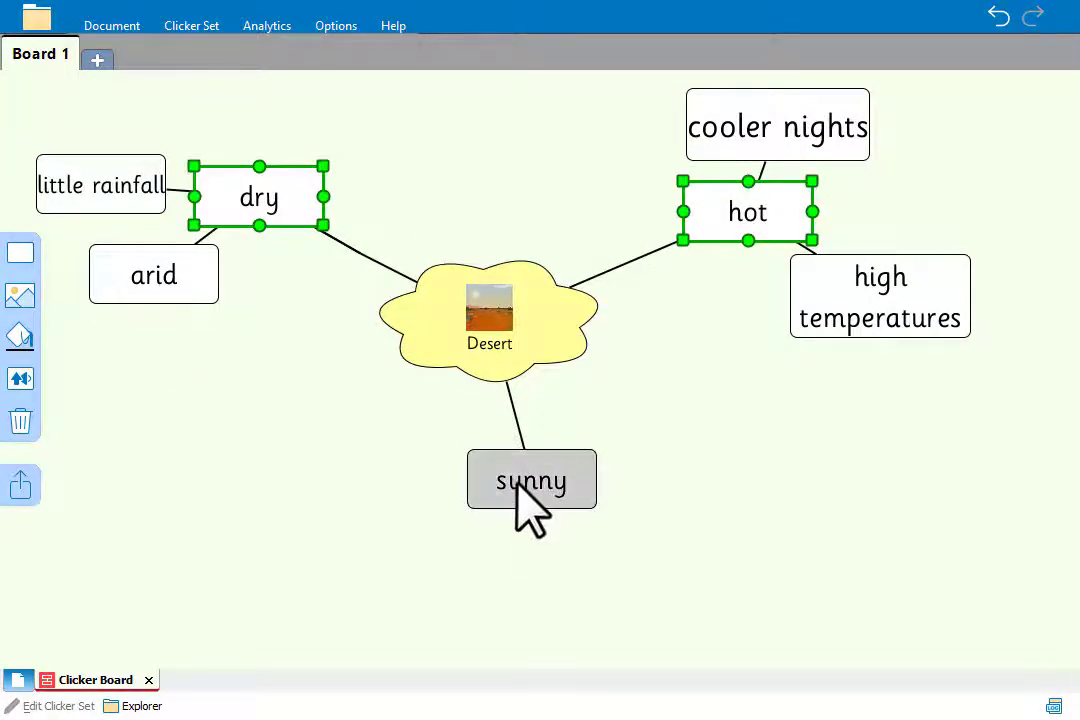
Enlarge dry, hot and sunny with bigger text and rounded rectangle shapes
click(531, 480)
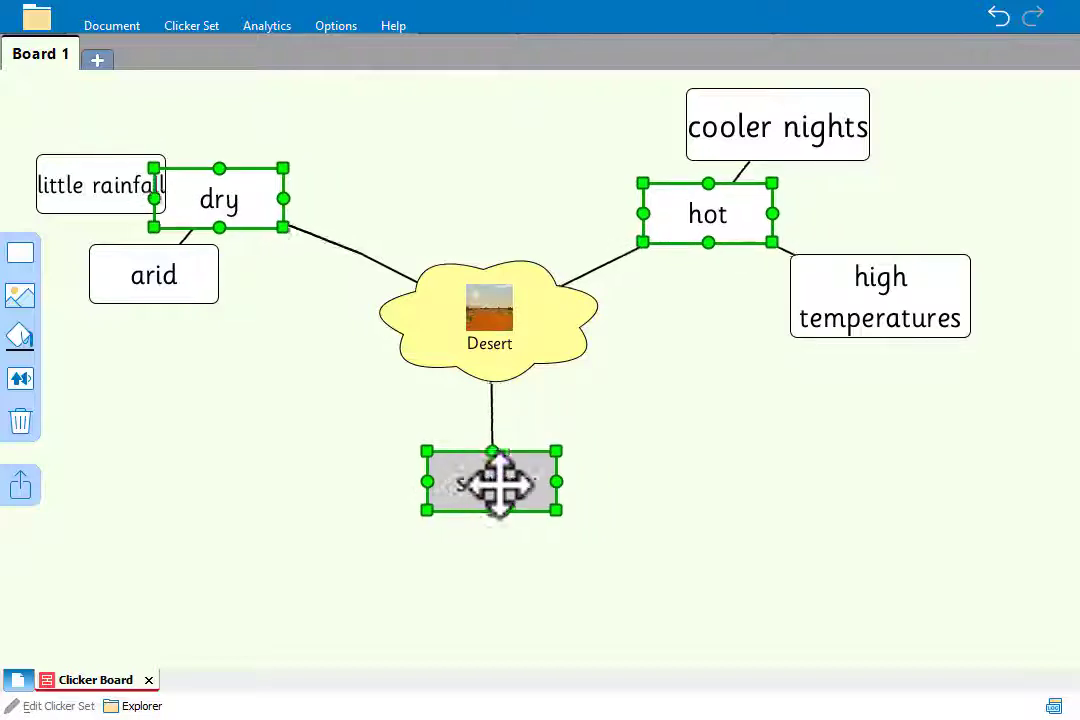
text(sunny)
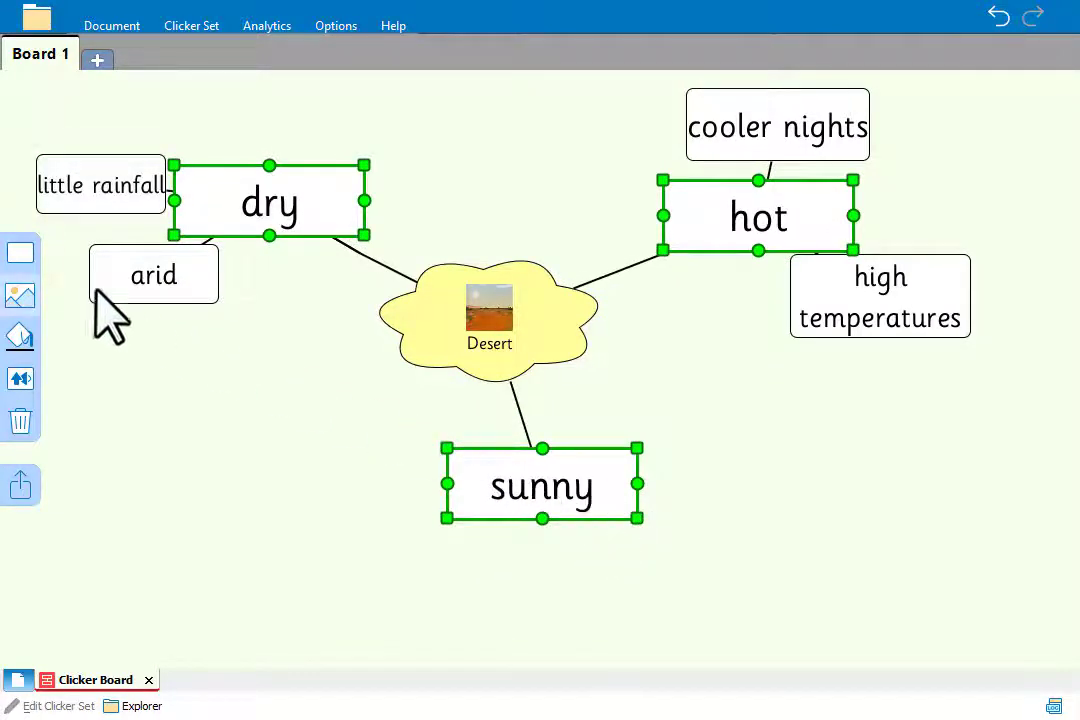
click(20, 252)
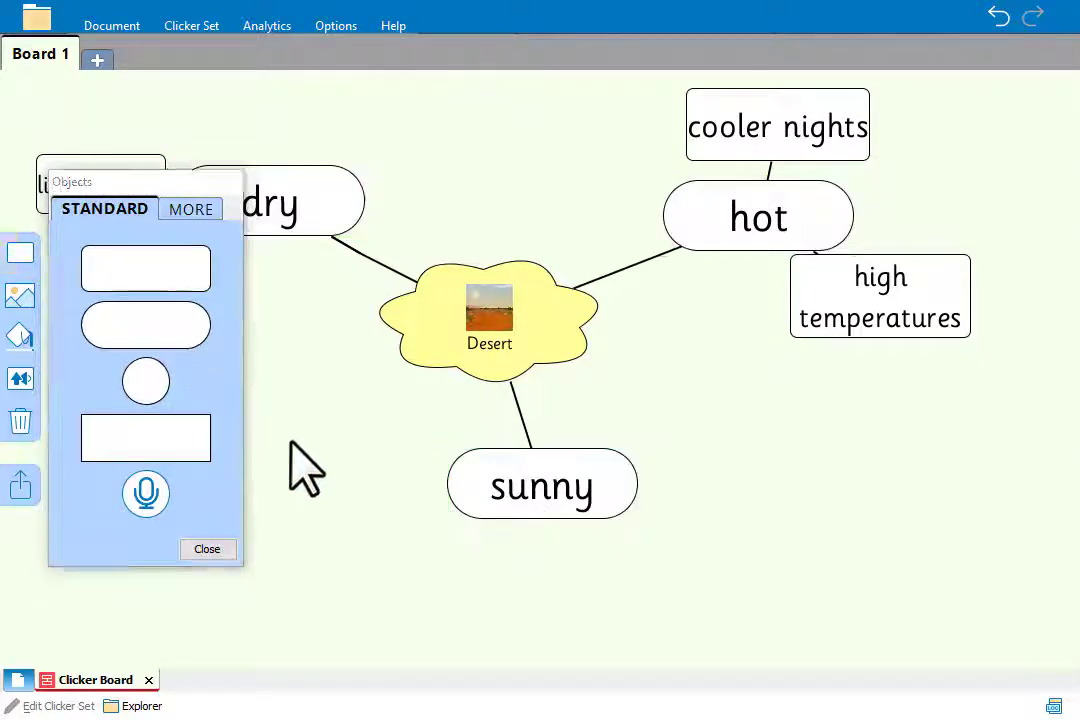
Place a microphone voice-note object at the bottom right and close the recorder
click(146, 493)
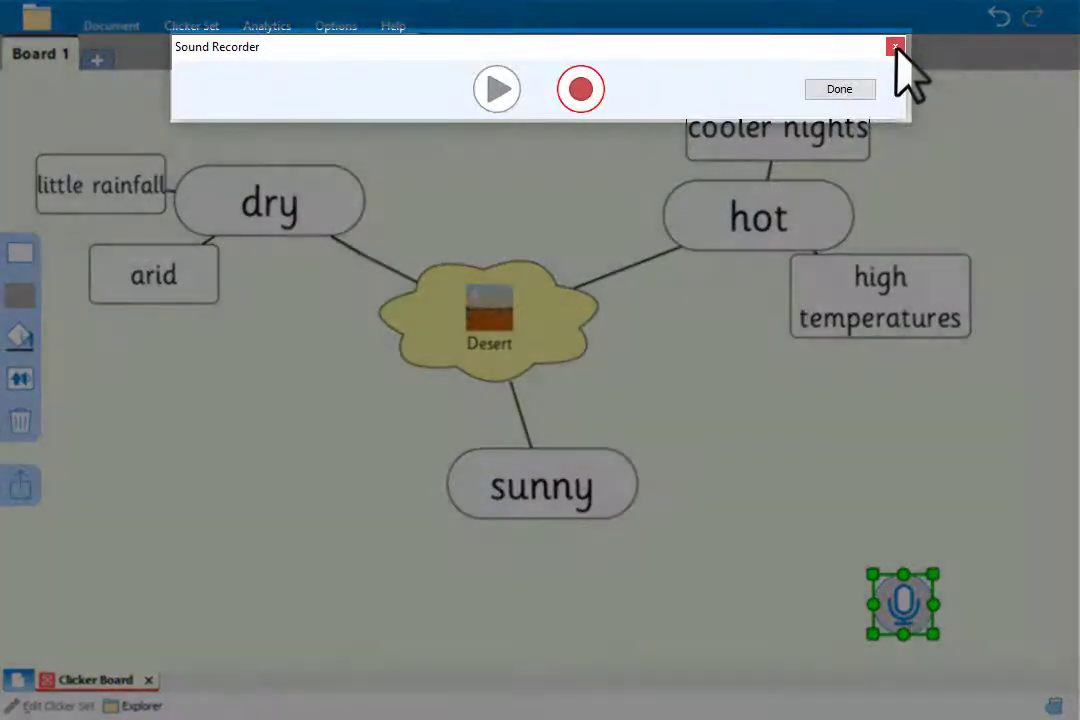
click(895, 47)
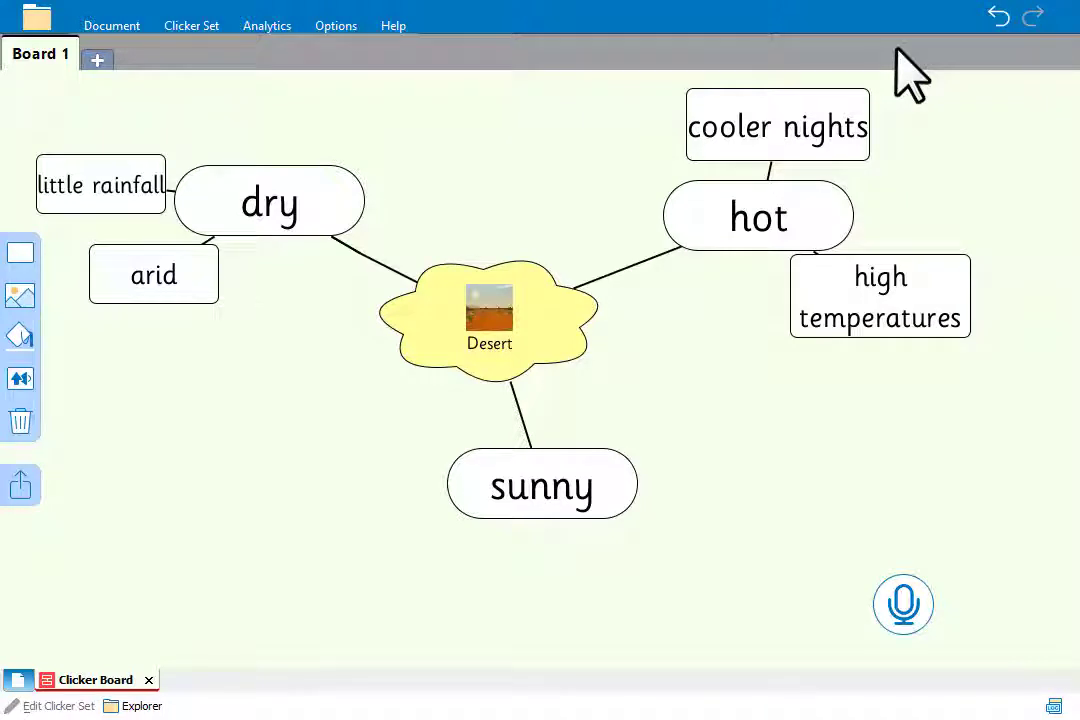
mouse_move(595, 80)
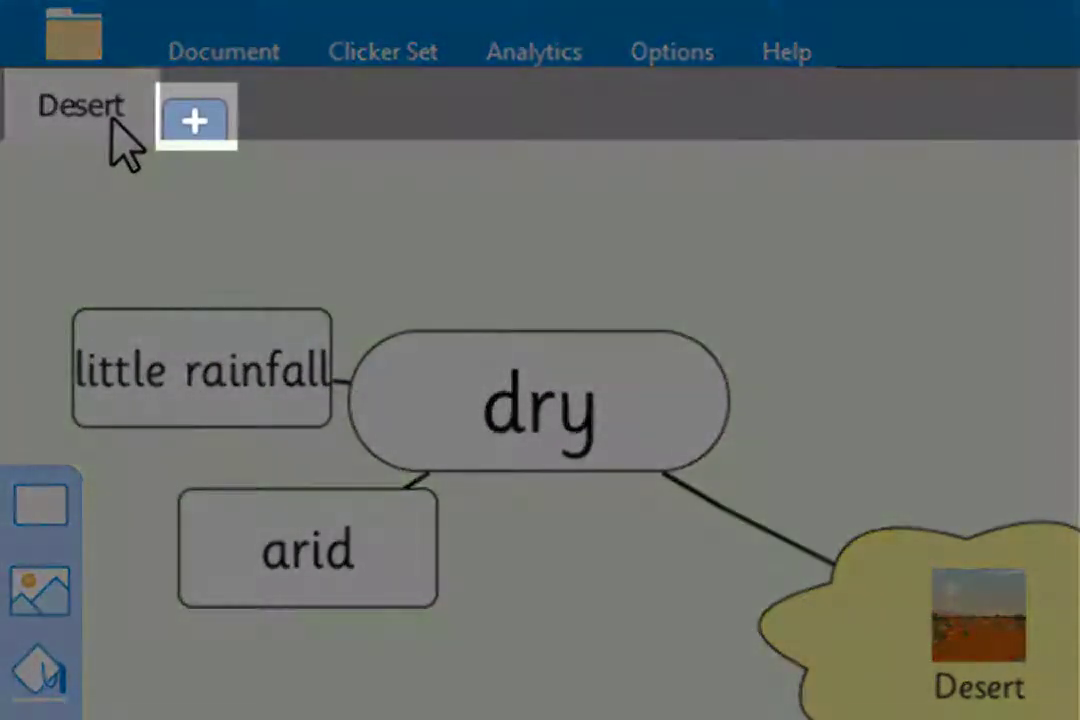
Add a pink 'Polar' board with cold, icy and dry cells after renaming Desert
click(194, 120)
text(Polar)
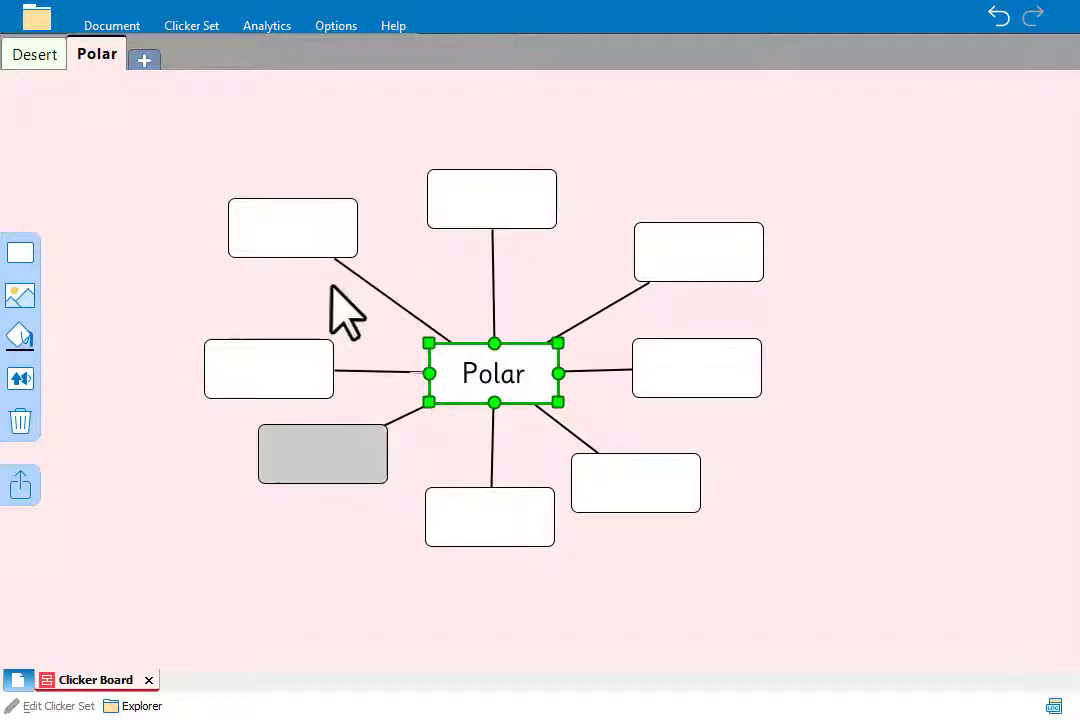
text(cold)
click(696, 367)
text(dry)
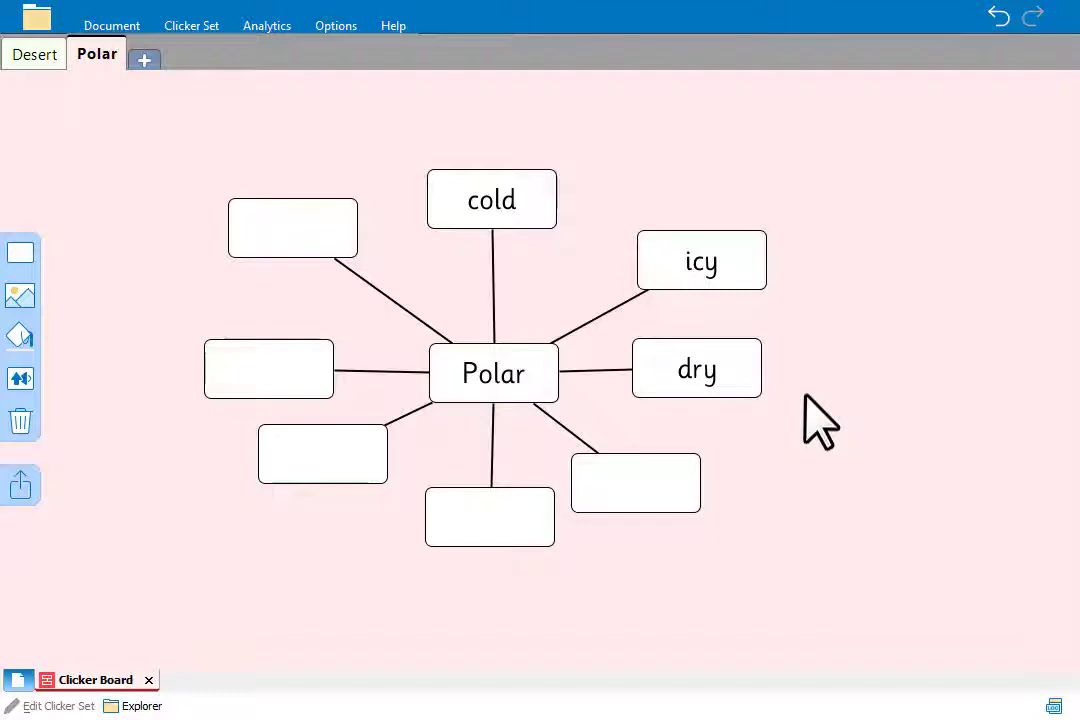
click(35, 54)
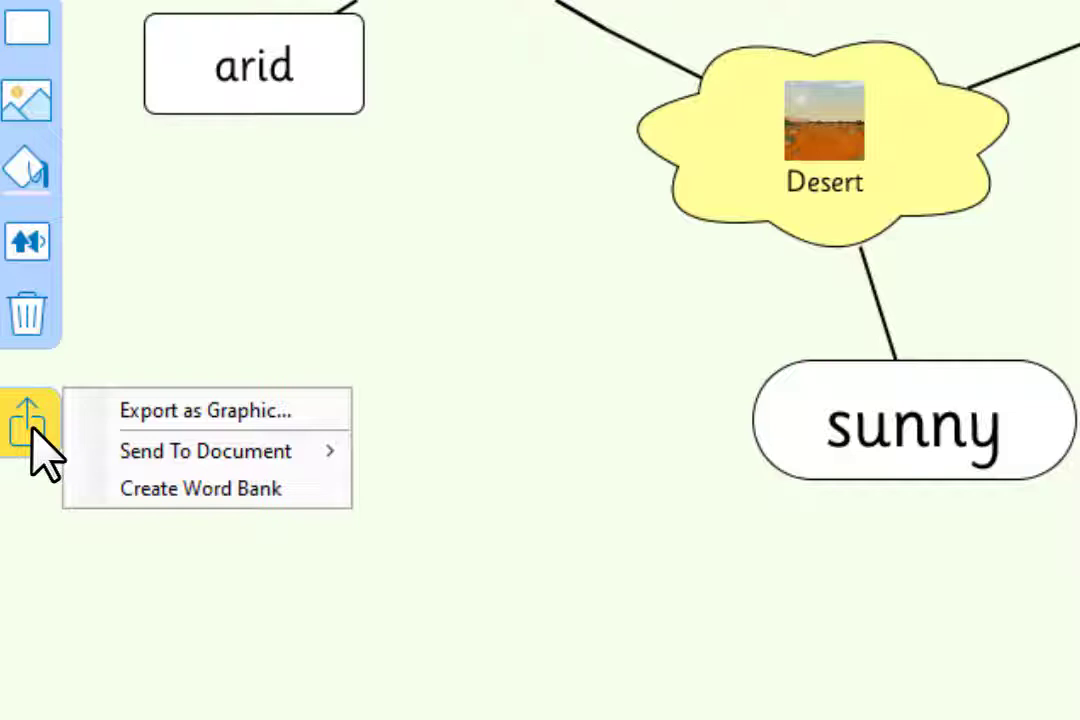
mouse_move(205, 451)
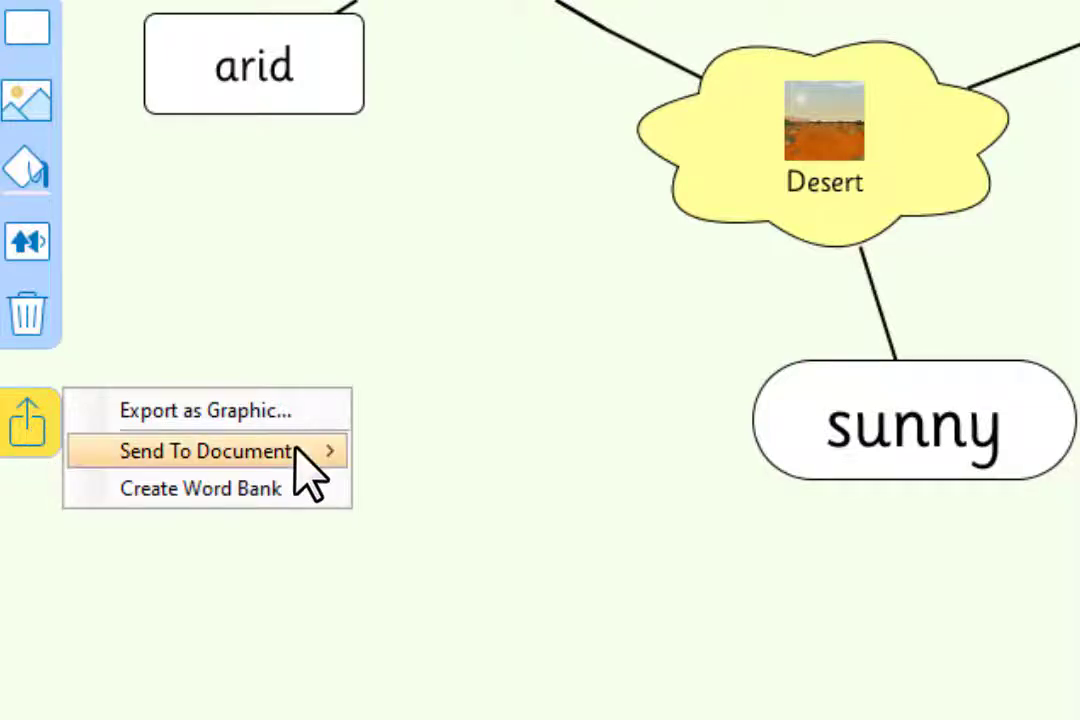
mouse_move(210, 451)
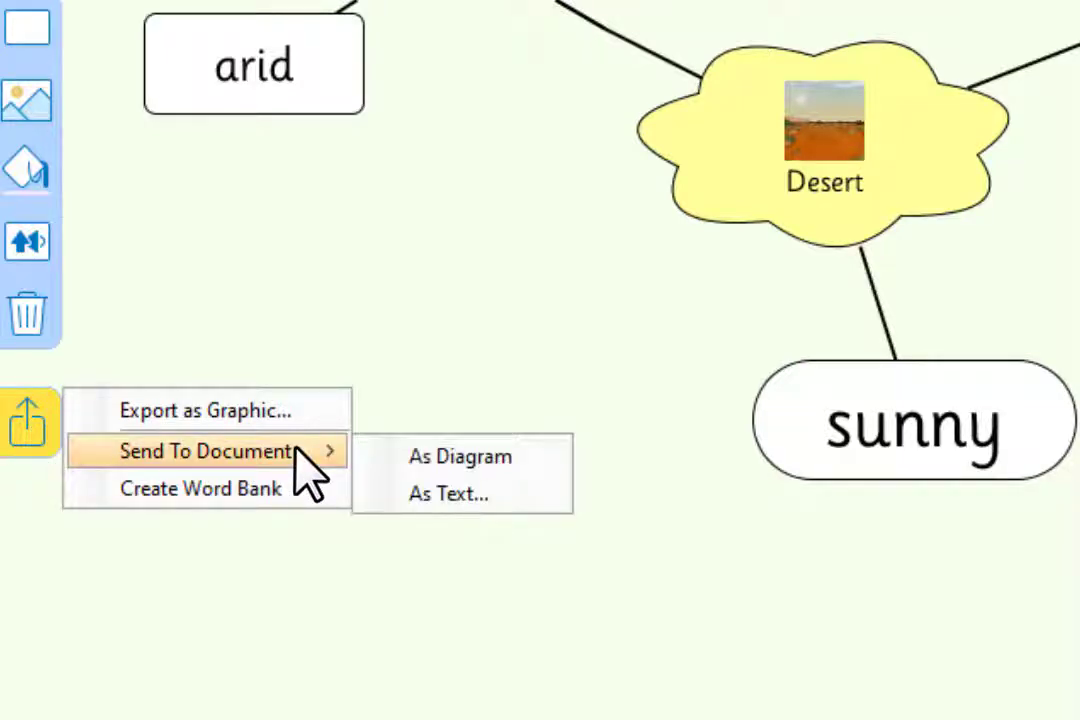
Create a word bank, check its Desert and Polar word sets, and return to the map
click(448, 493)
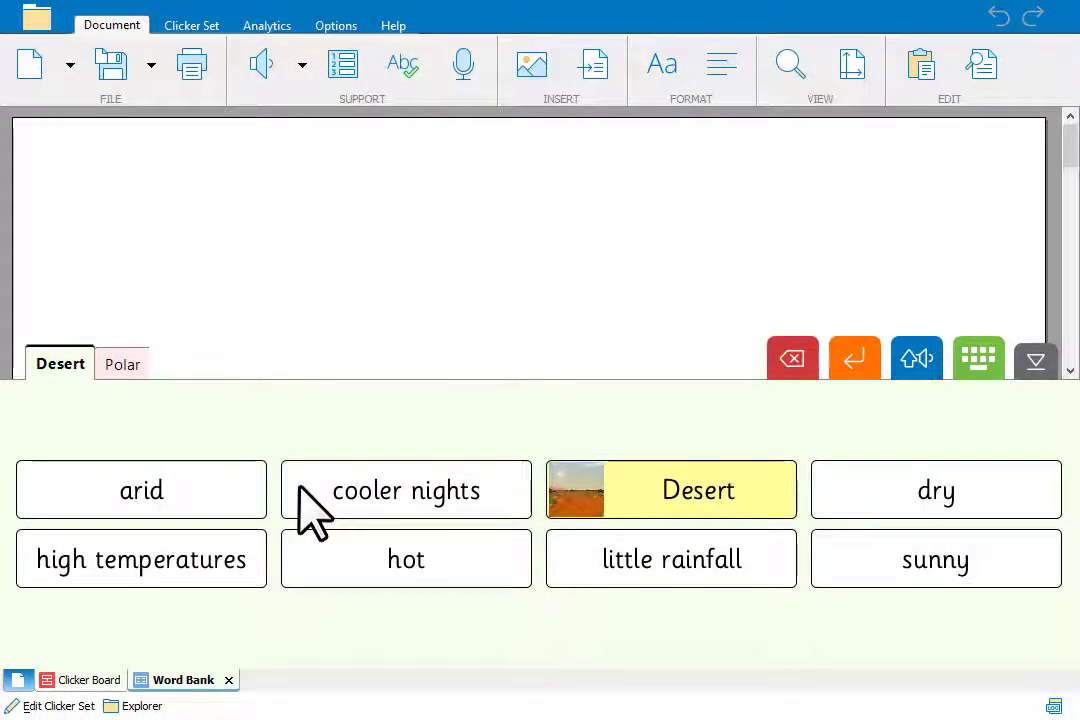
click(122, 363)
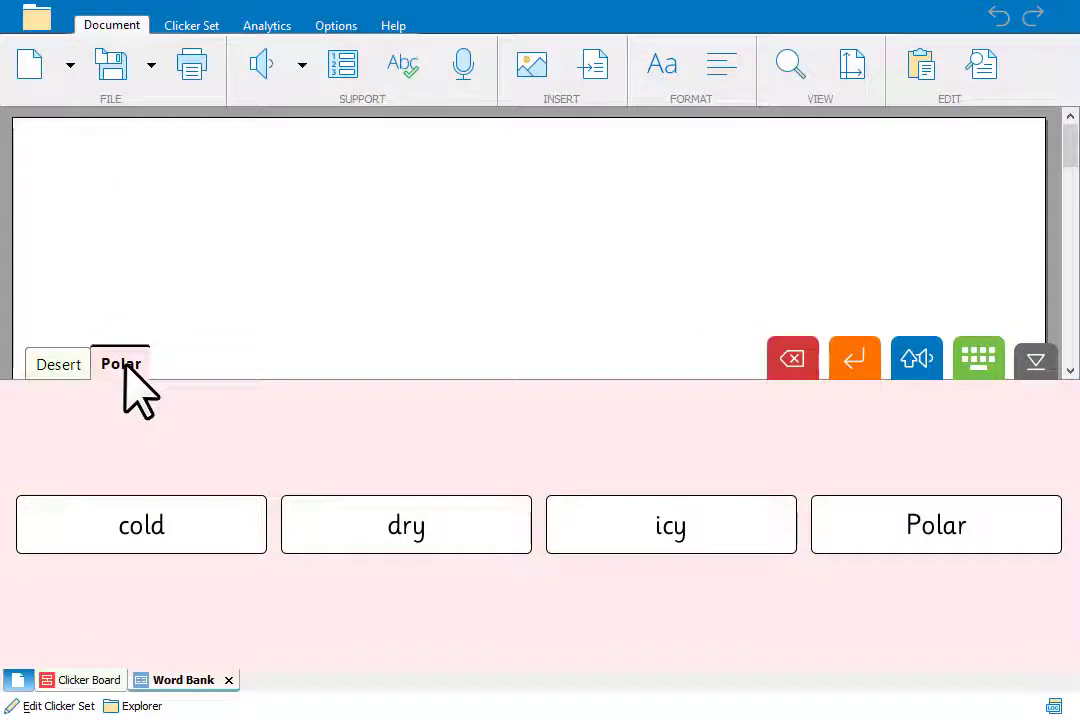
mouse_move(95, 385)
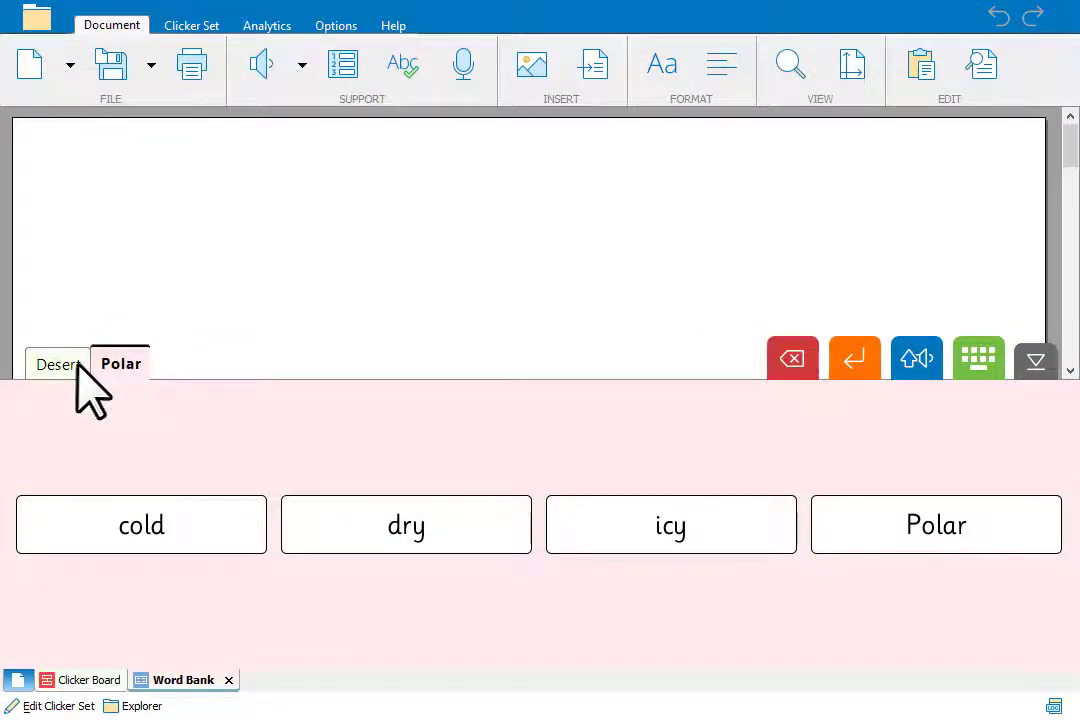
click(57, 363)
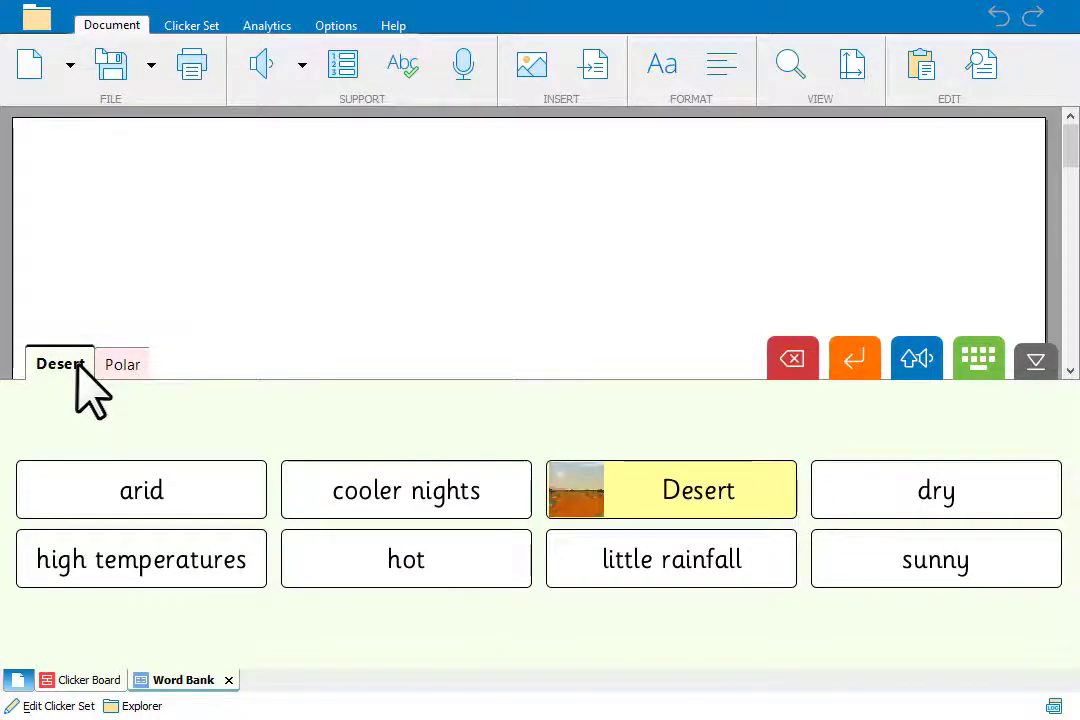
click(89, 679)
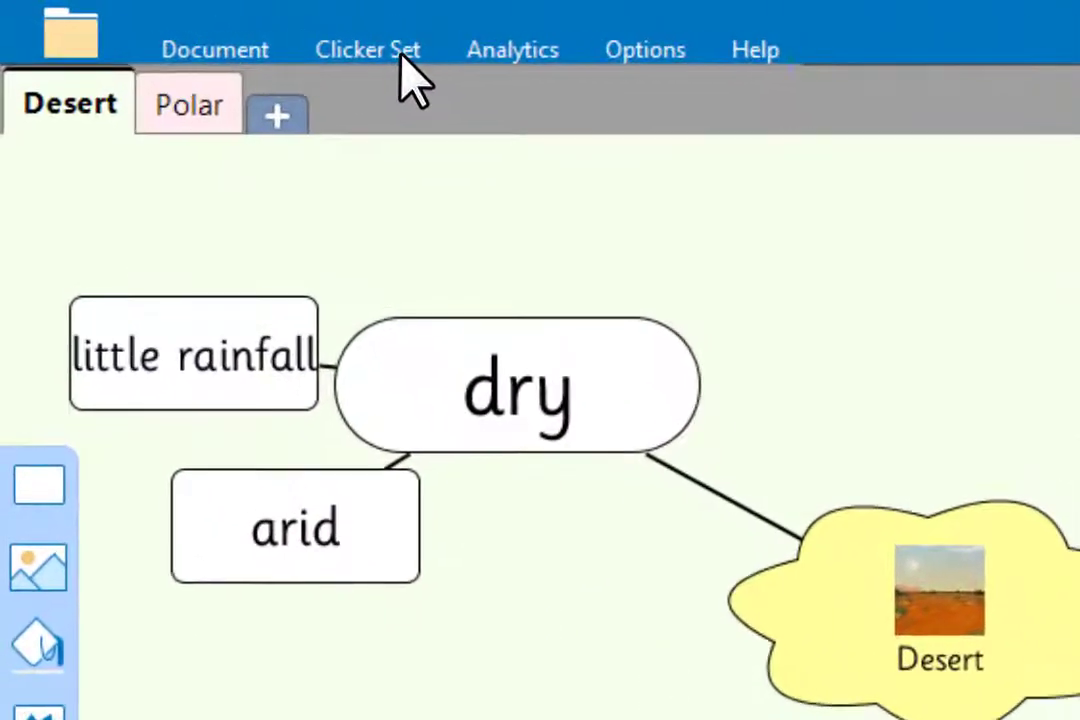
Open LearningGrids in Explorer filtered to show only Clicker Boards
click(367, 49)
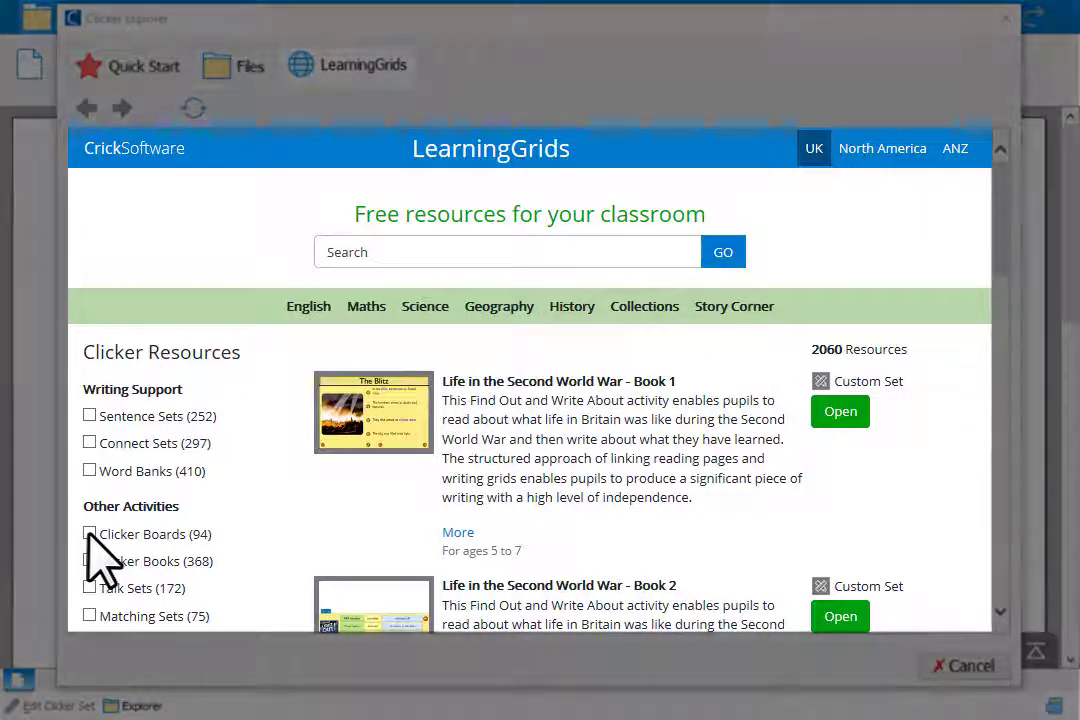
click(89, 534)
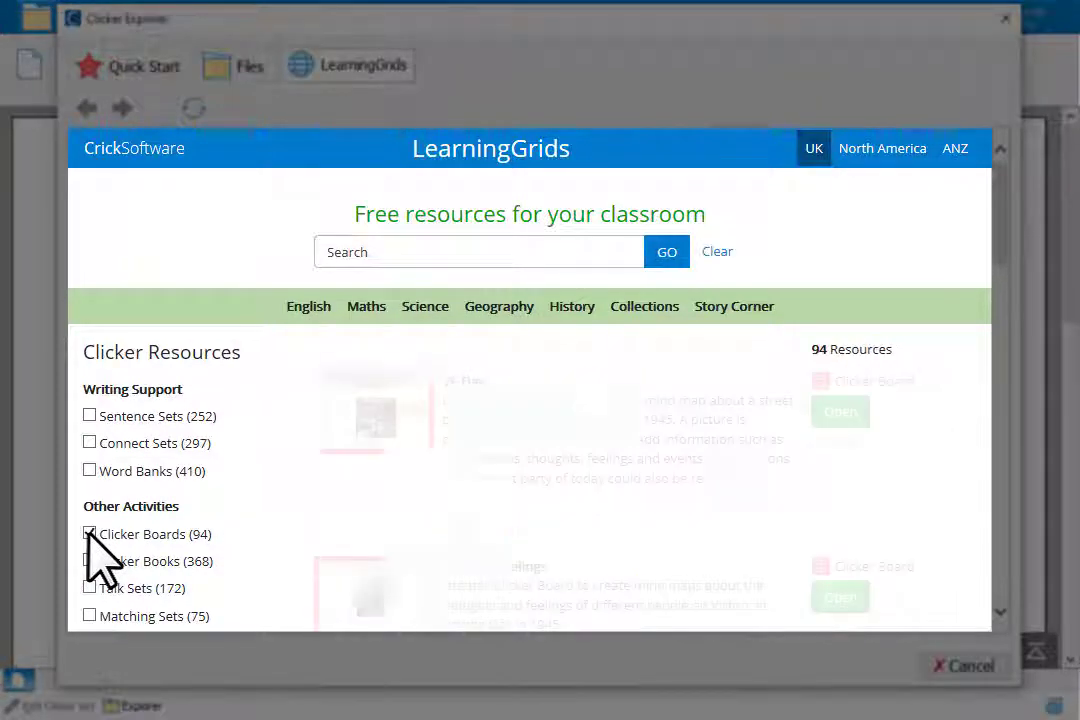